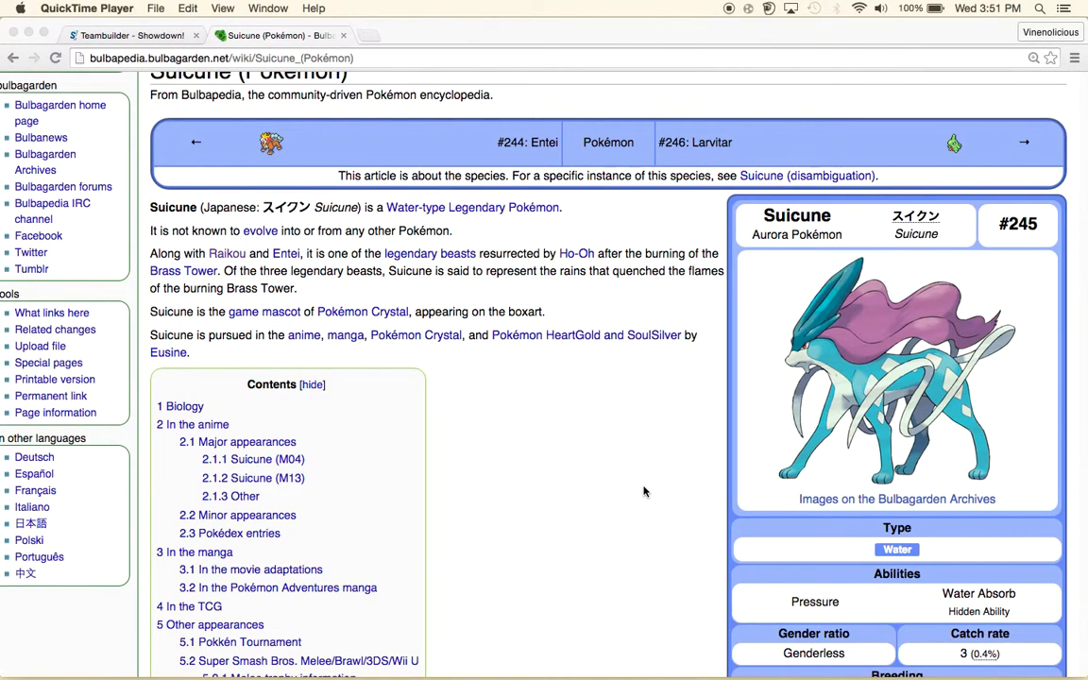
mouse_move(544, 311)
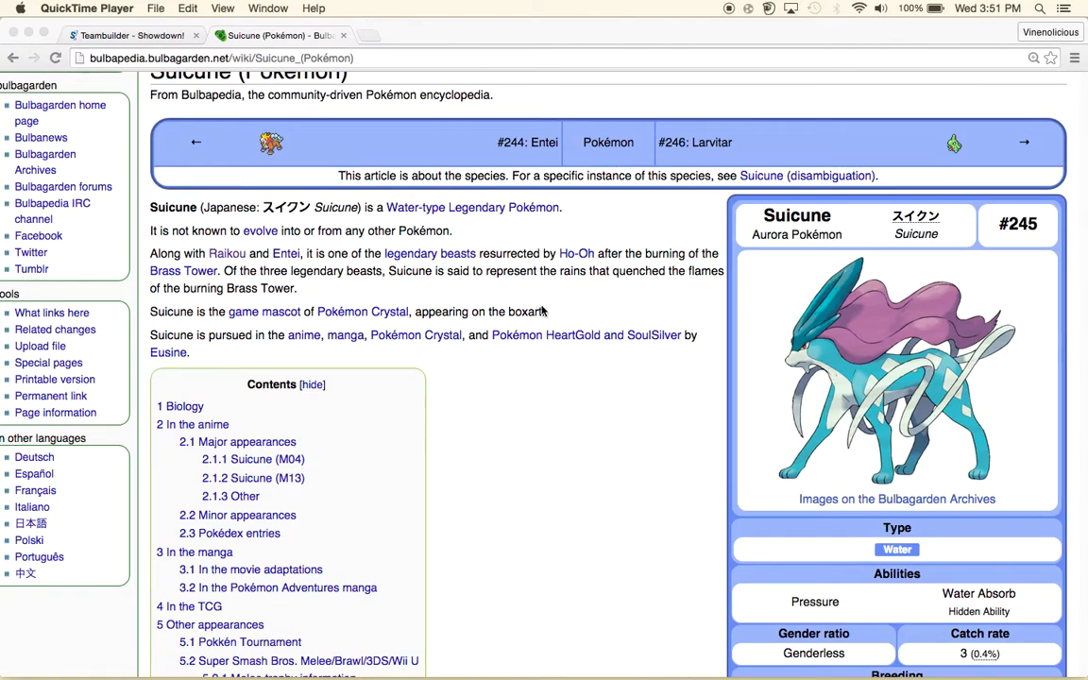
Scroll the Bulbapedia Suicune article down past base stats to the Type effectiveness section.
scroll("up", 3)
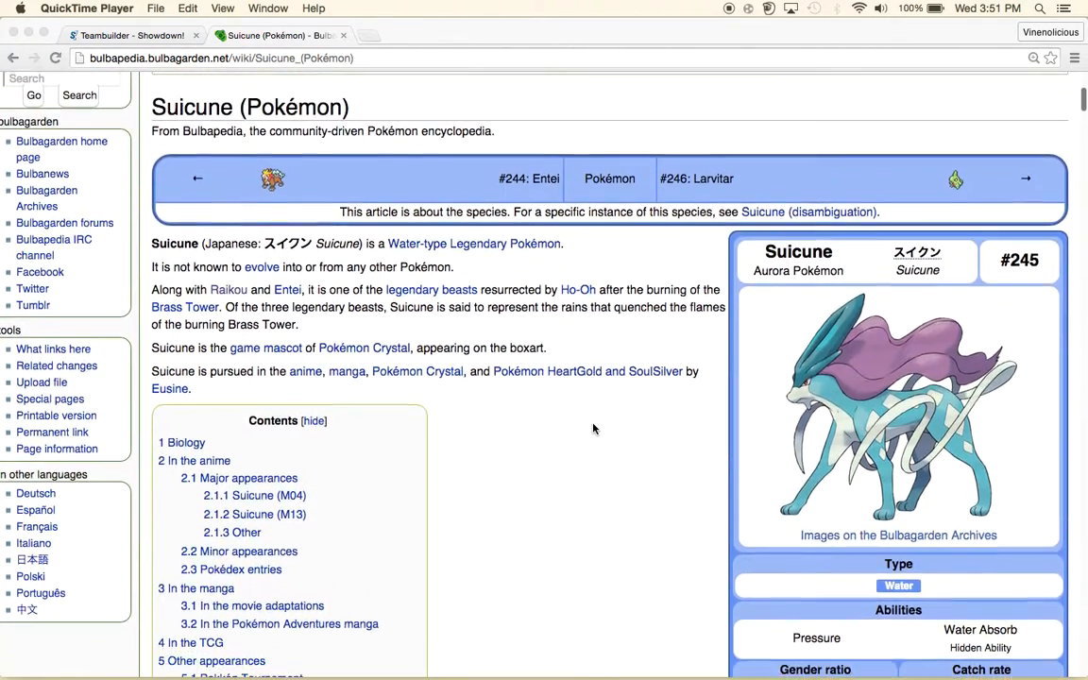
scroll("down", 3)
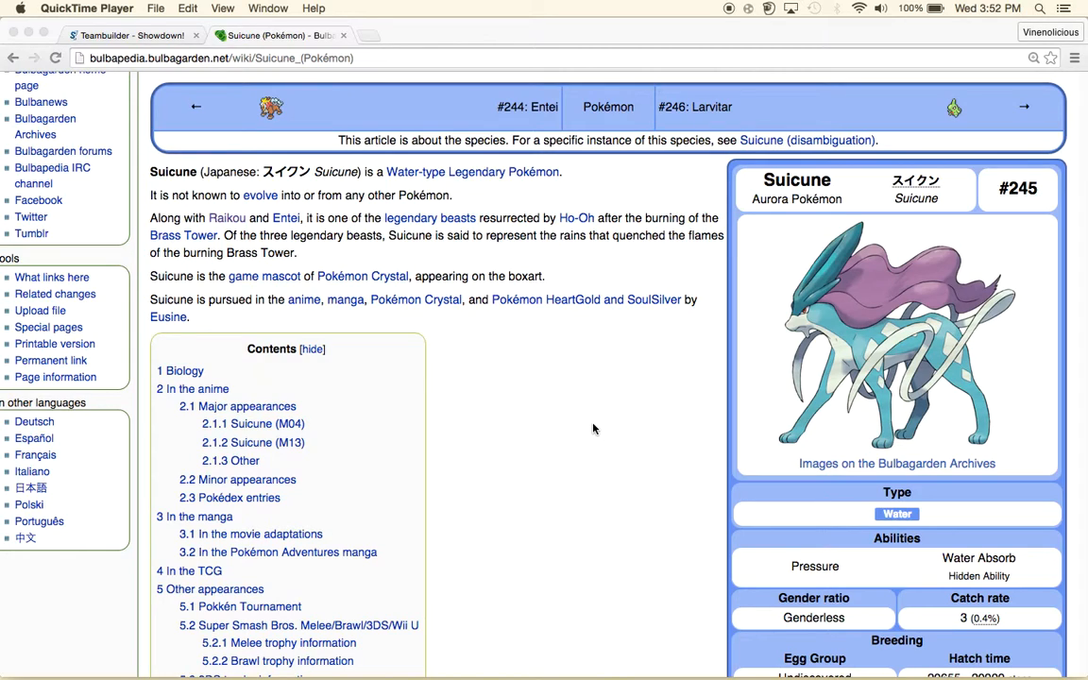
mouse_move(689, 246)
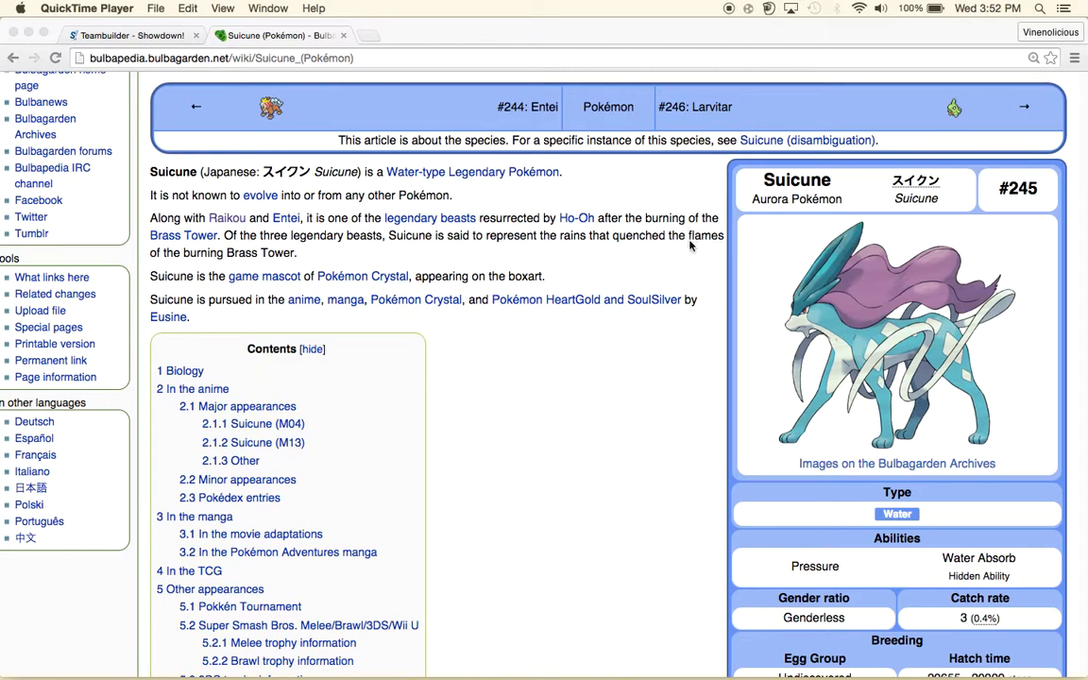
mouse_move(687, 371)
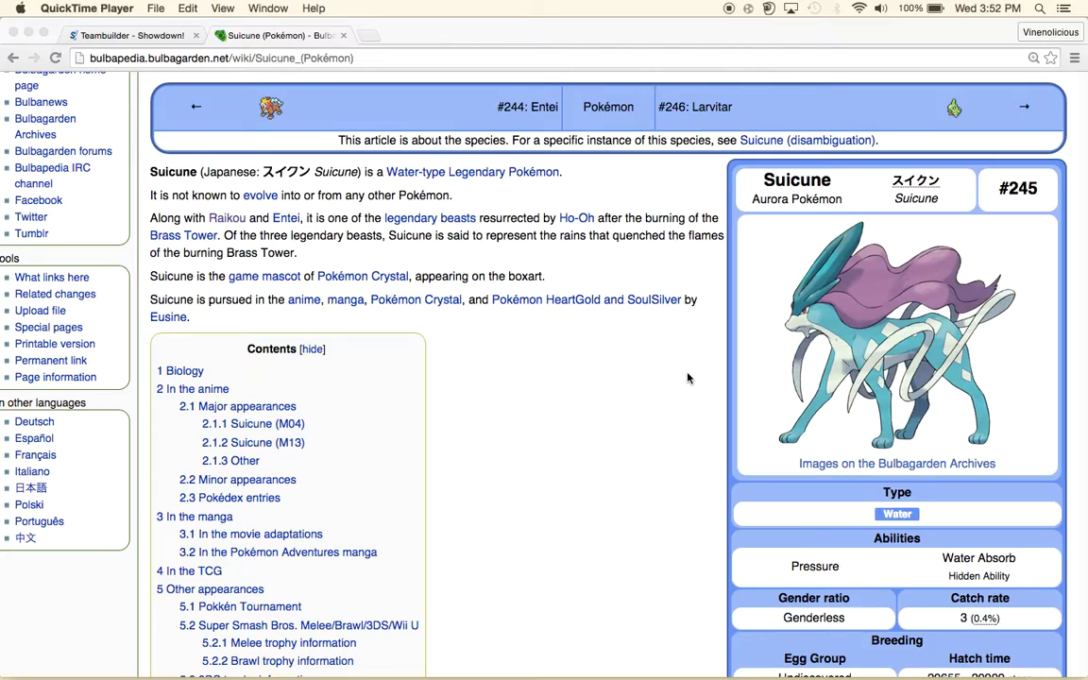
scroll("down", 3)
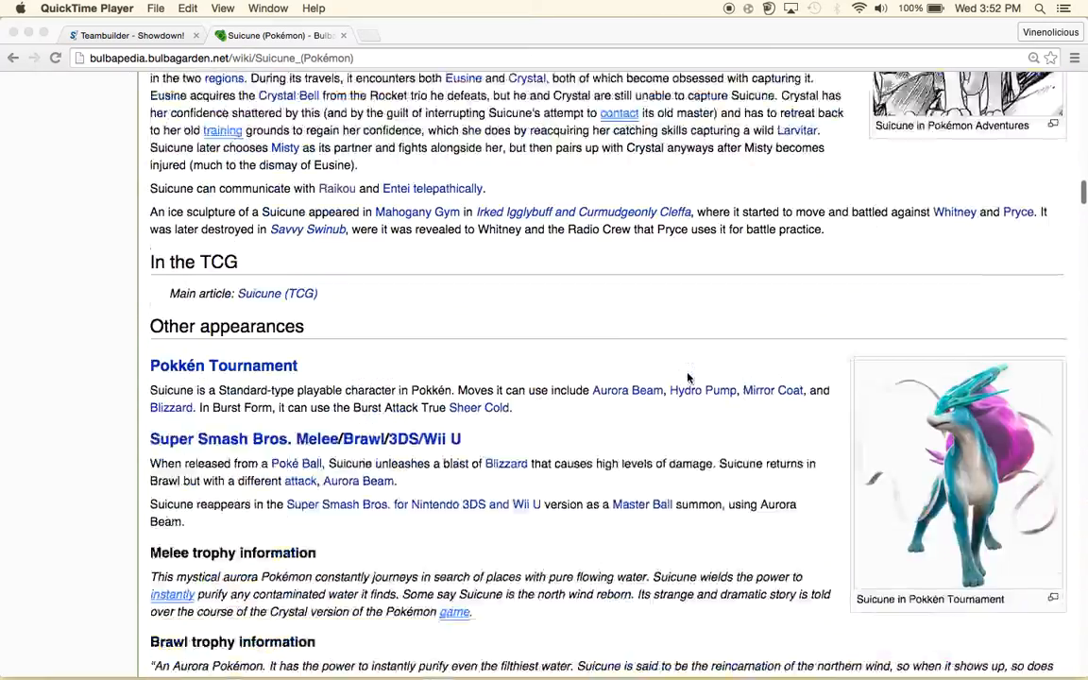
scroll("down", 3)
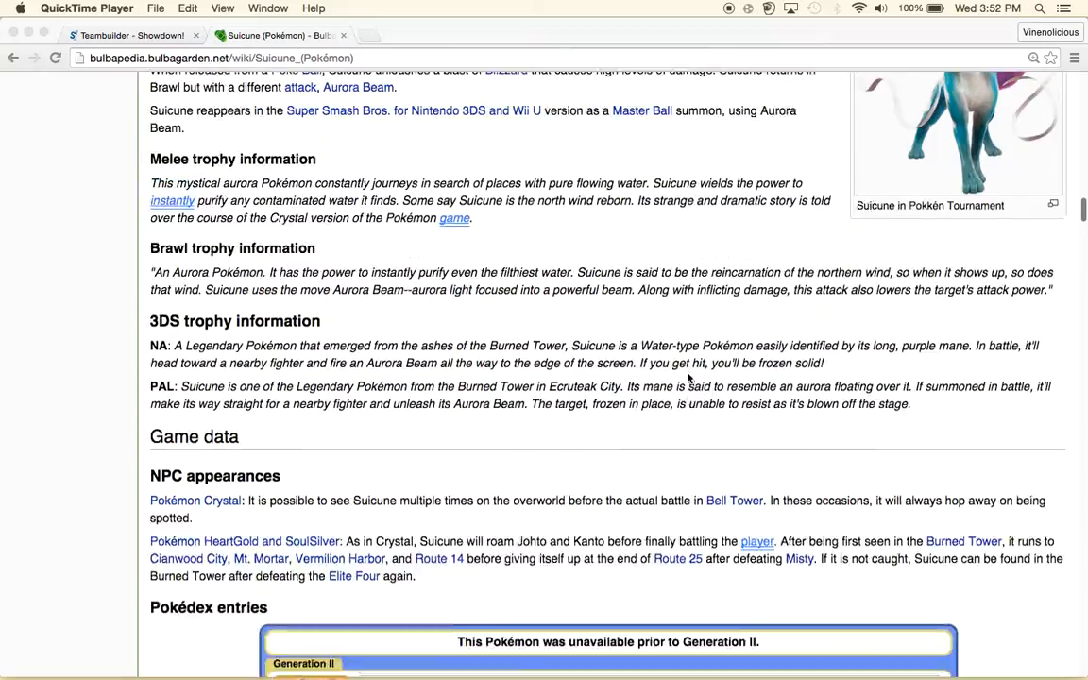
scroll("down", 3)
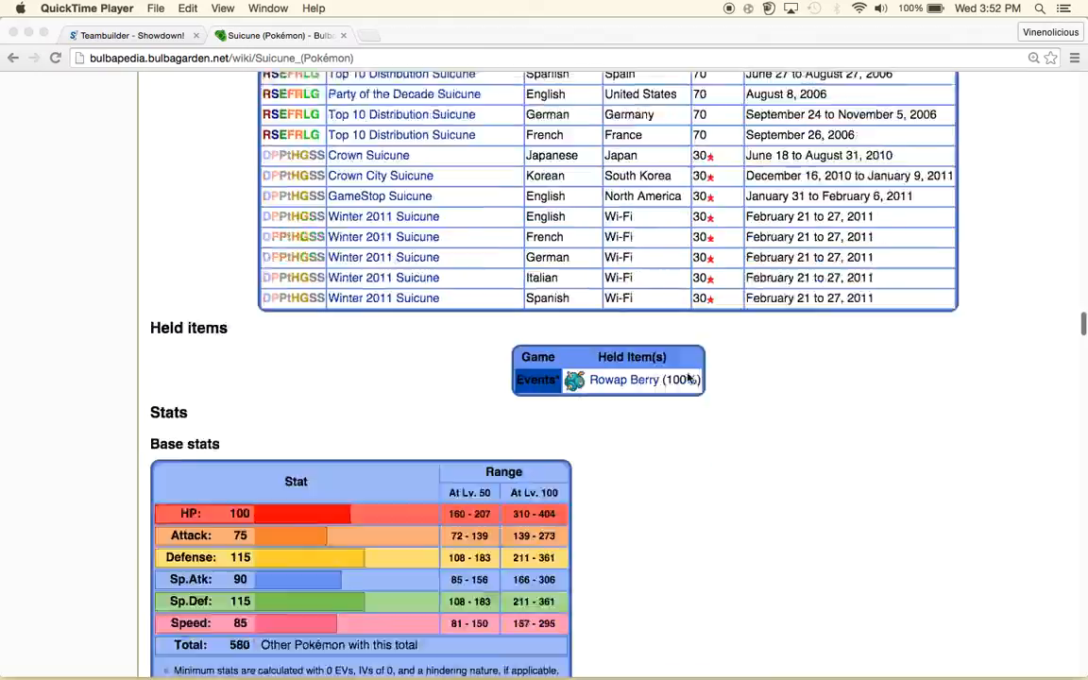
scroll("down", 3)
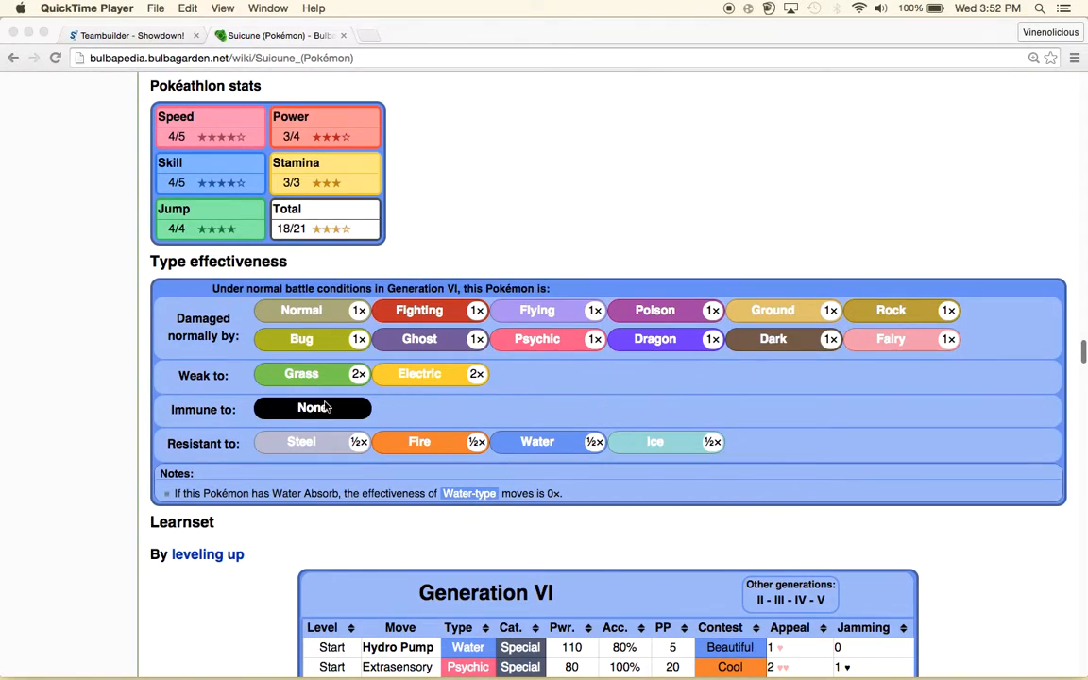
mouse_move(544, 395)
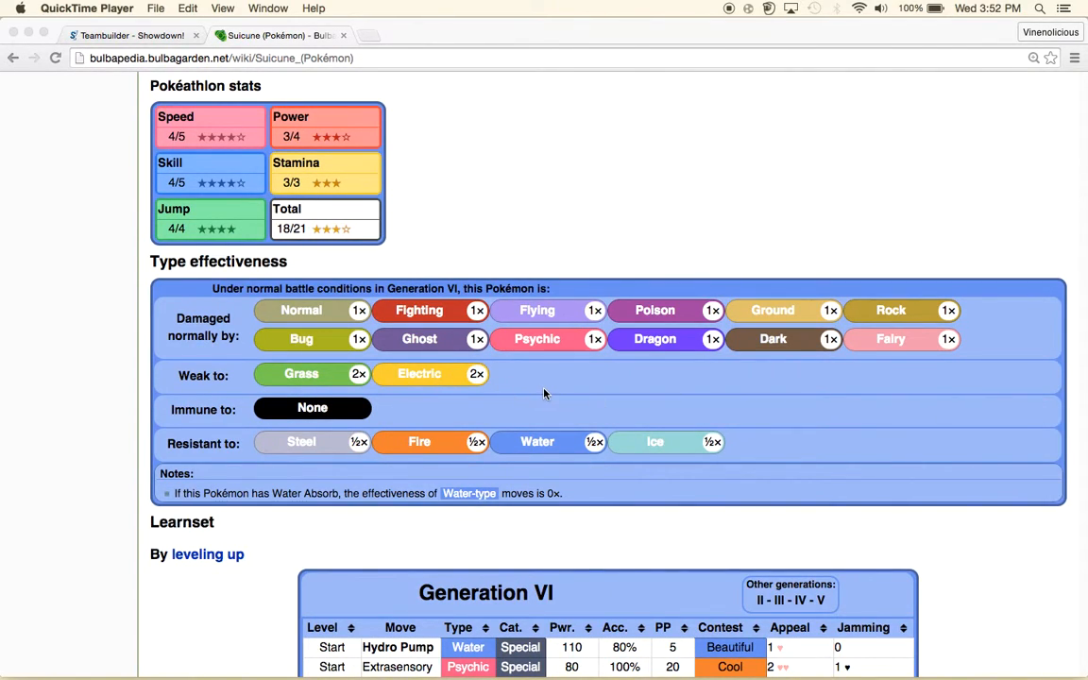
mouse_move(680, 389)
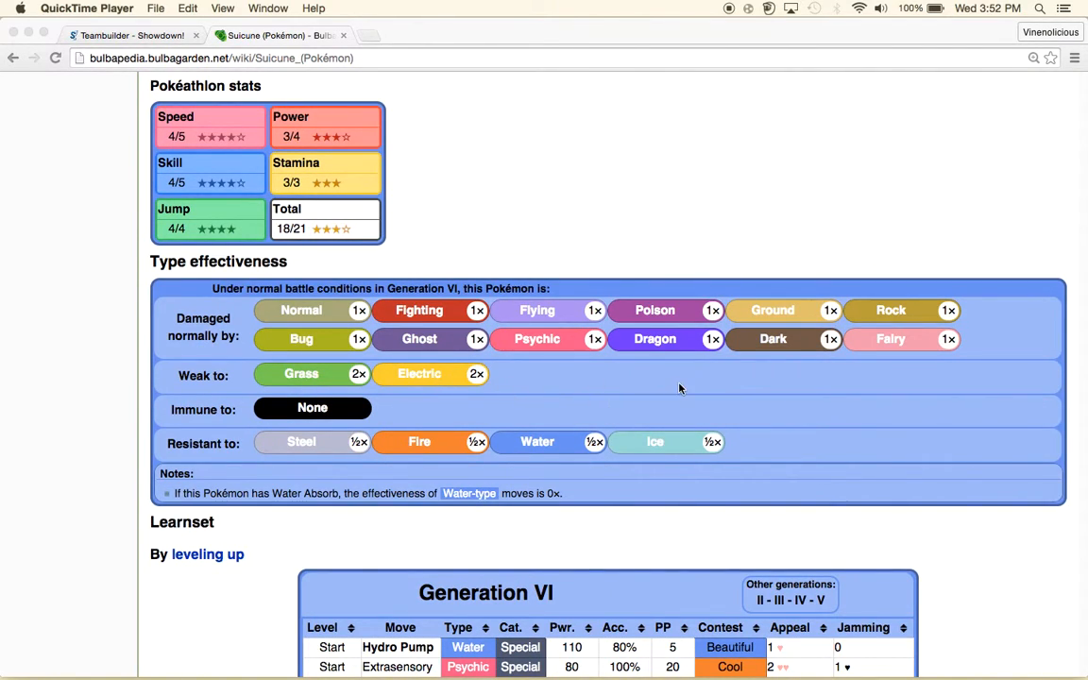
Continue scrolling to bring the Generation VI level-up learnset into view.
scroll("down", 3)
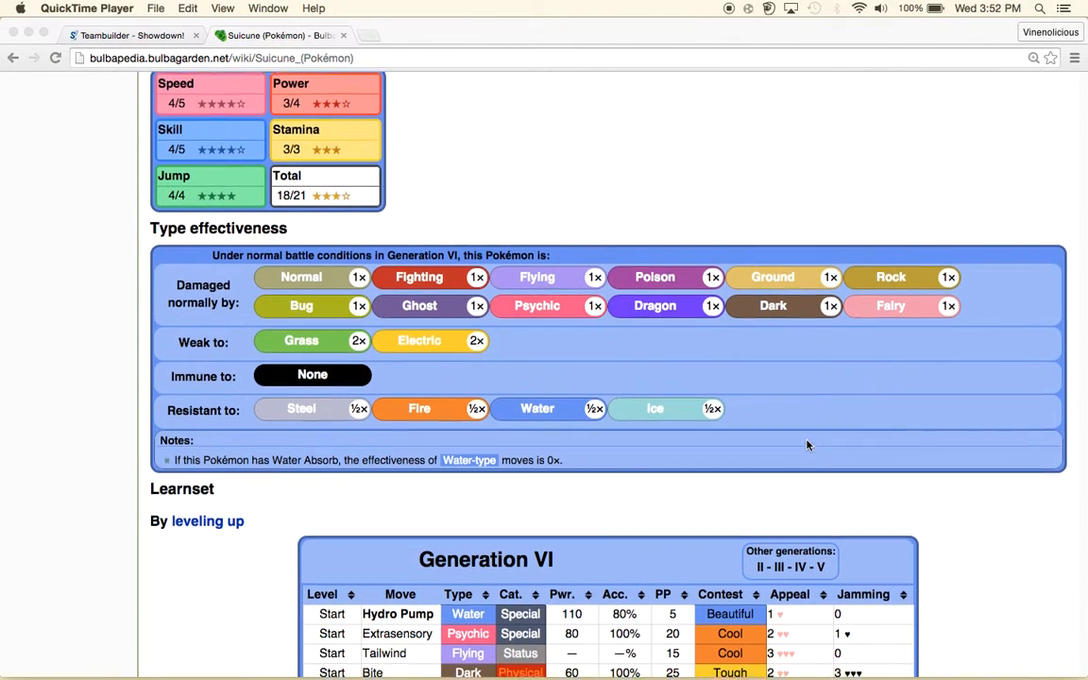
scroll("up", 3)
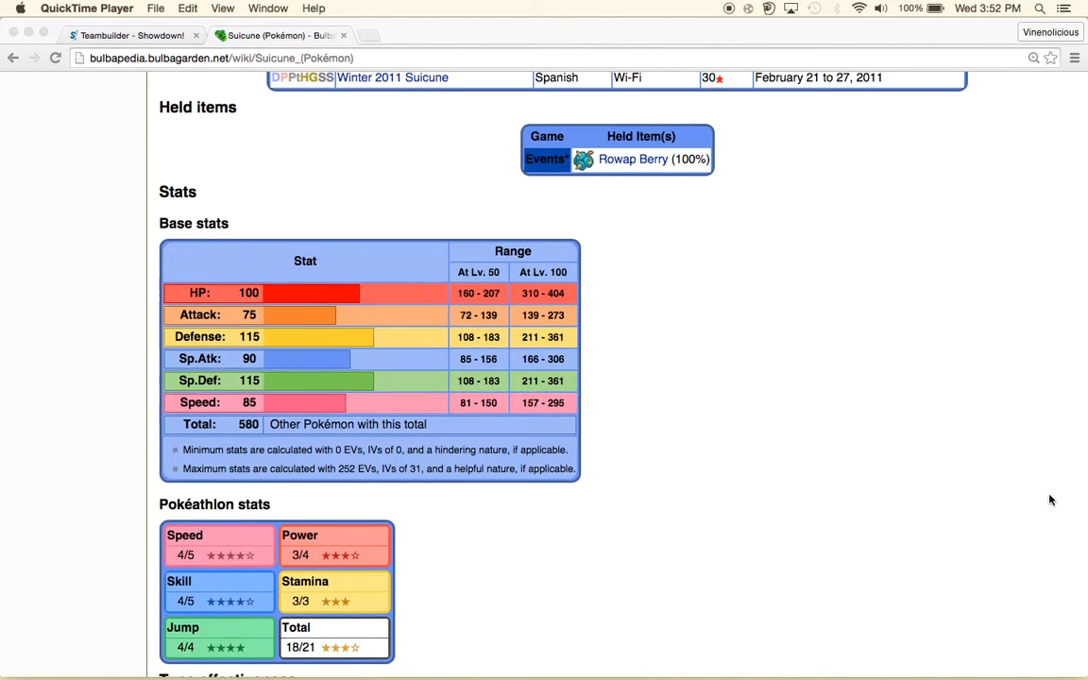
scroll("down", 3)
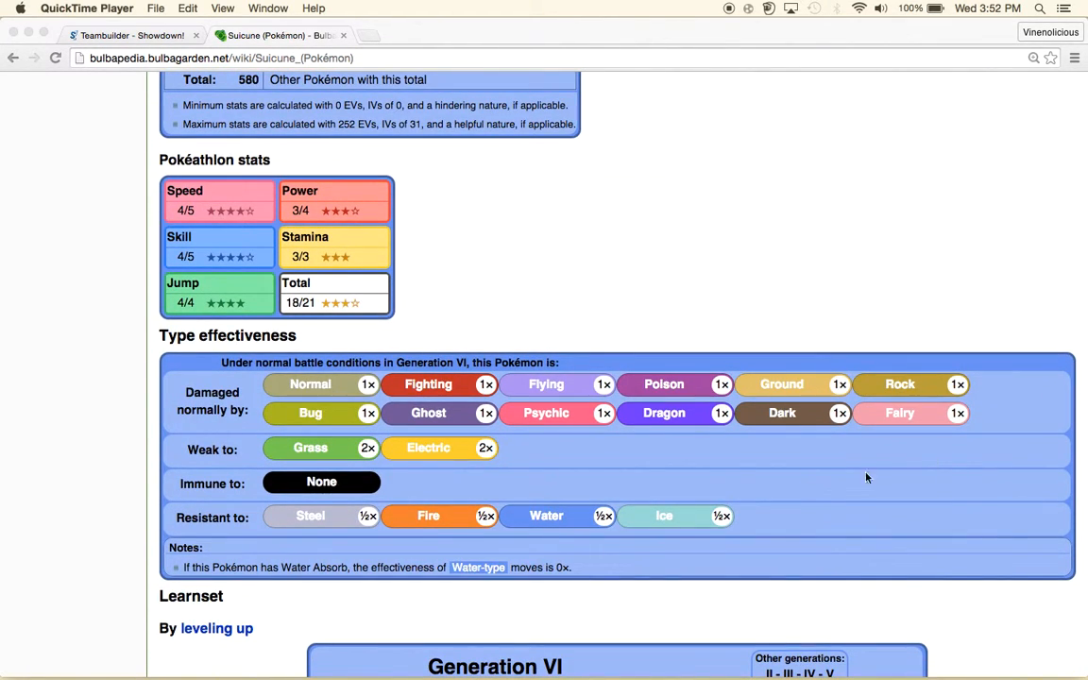
mouse_move(181, 450)
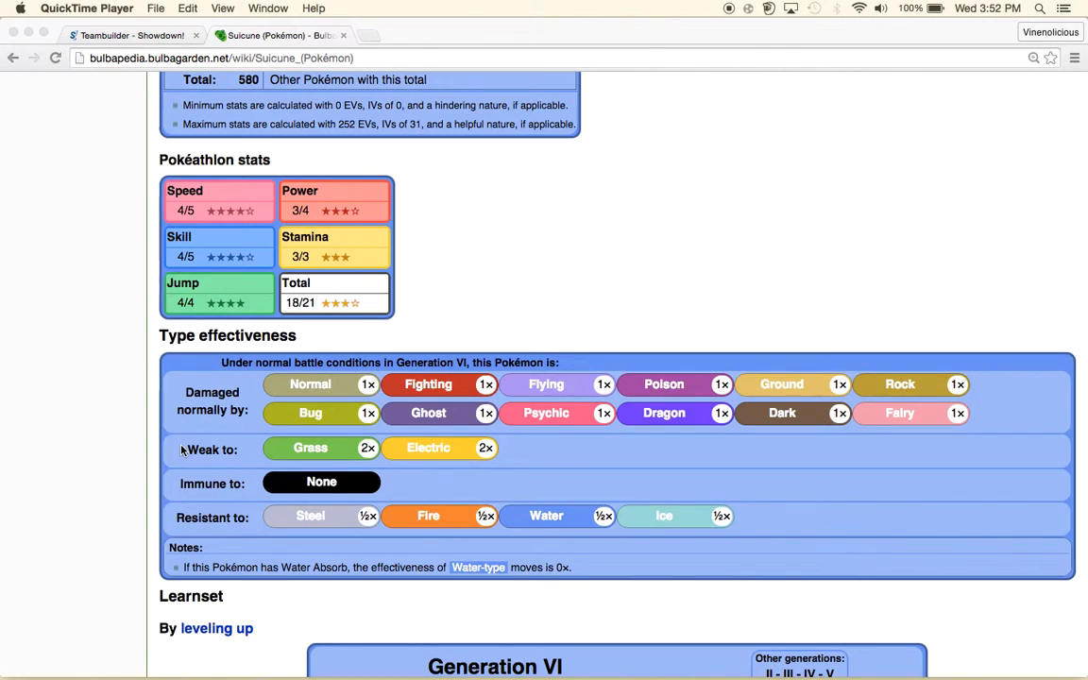
mouse_move(272, 518)
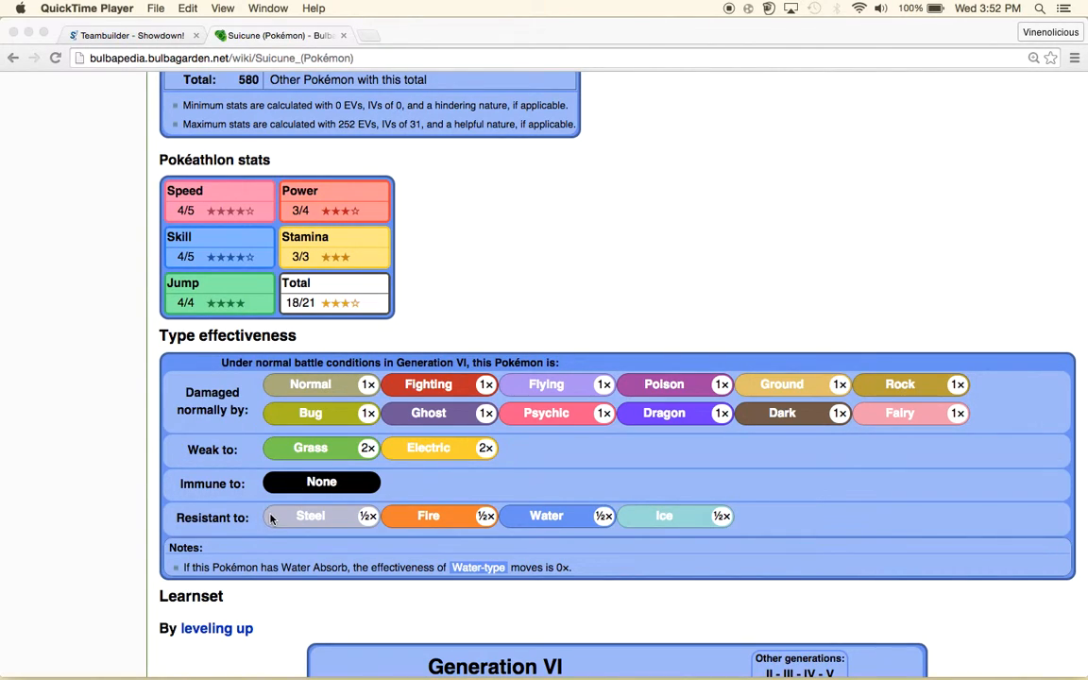
mouse_move(530, 486)
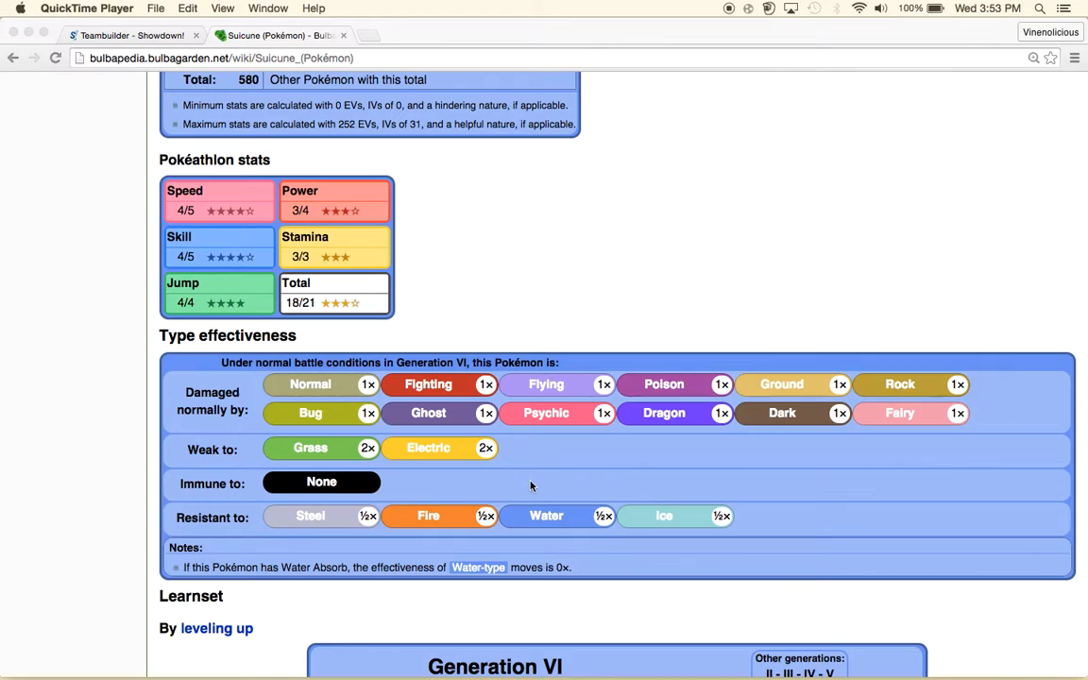
mouse_move(746, 511)
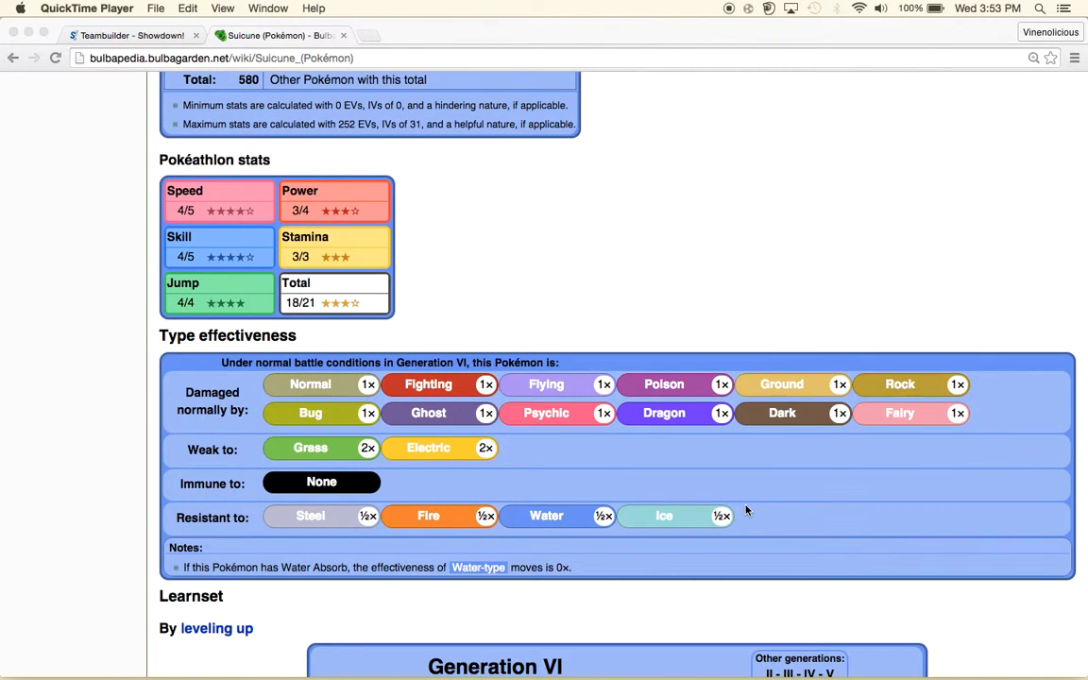
scroll("down", 3)
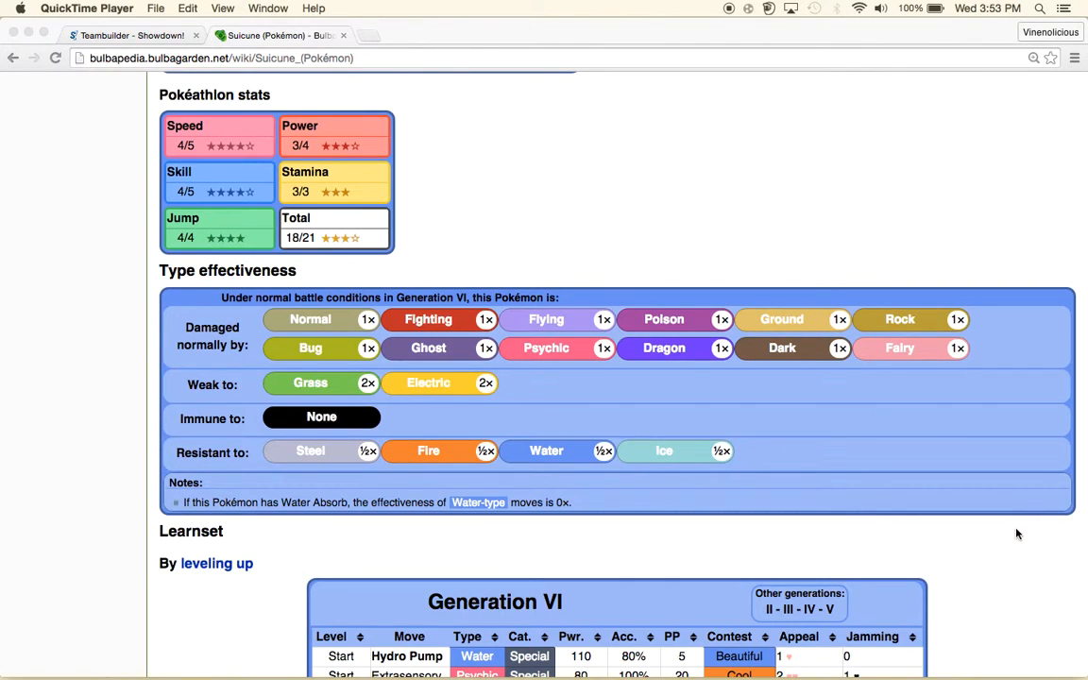
scroll("down", 3)
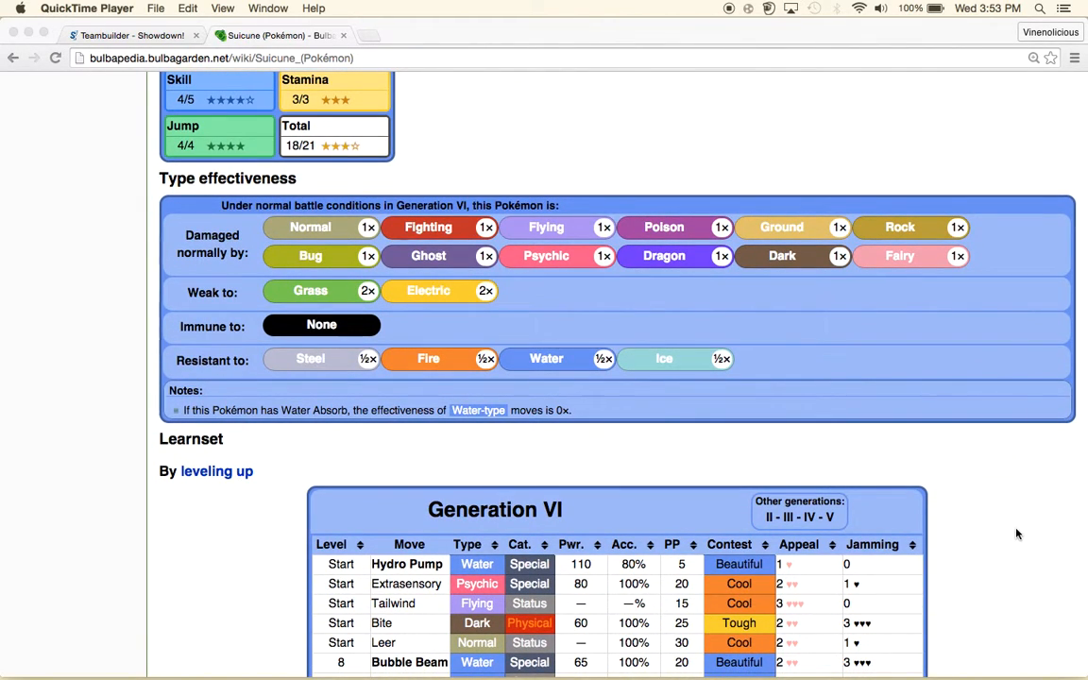
scroll("down", 3)
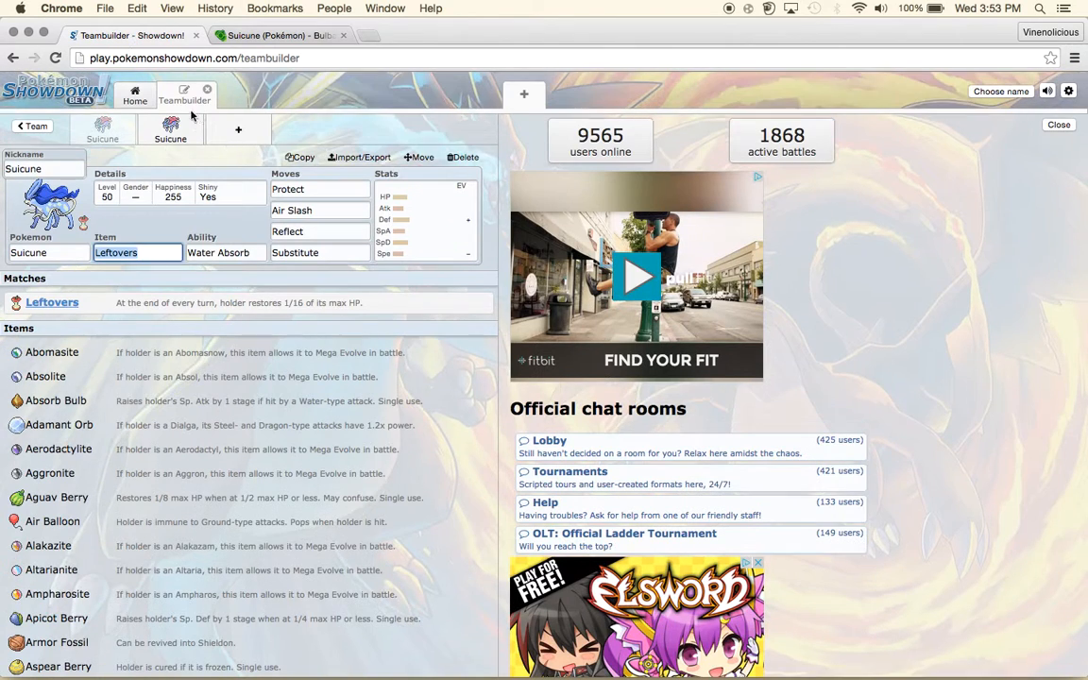
mouse_move(106, 212)
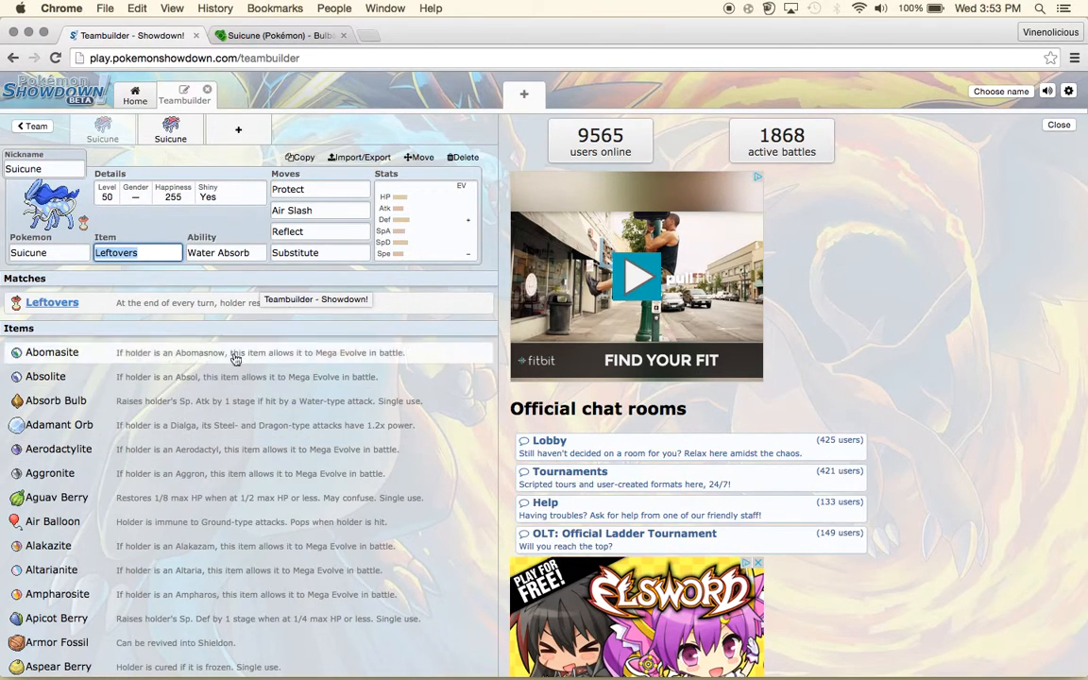
mouse_move(243, 333)
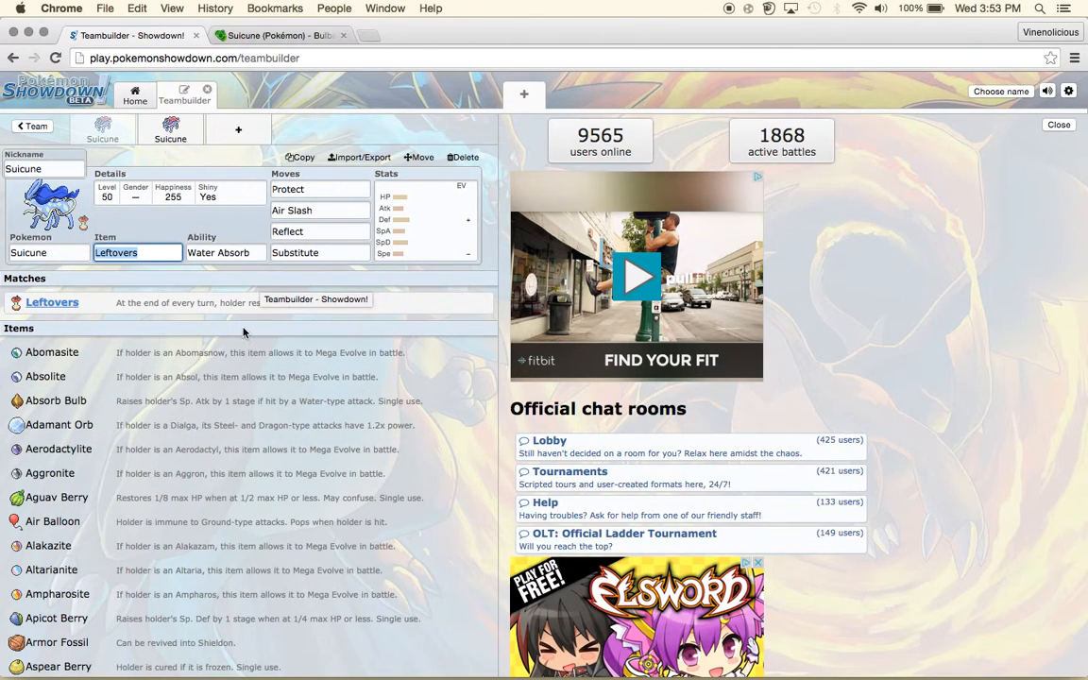
mouse_move(196, 288)
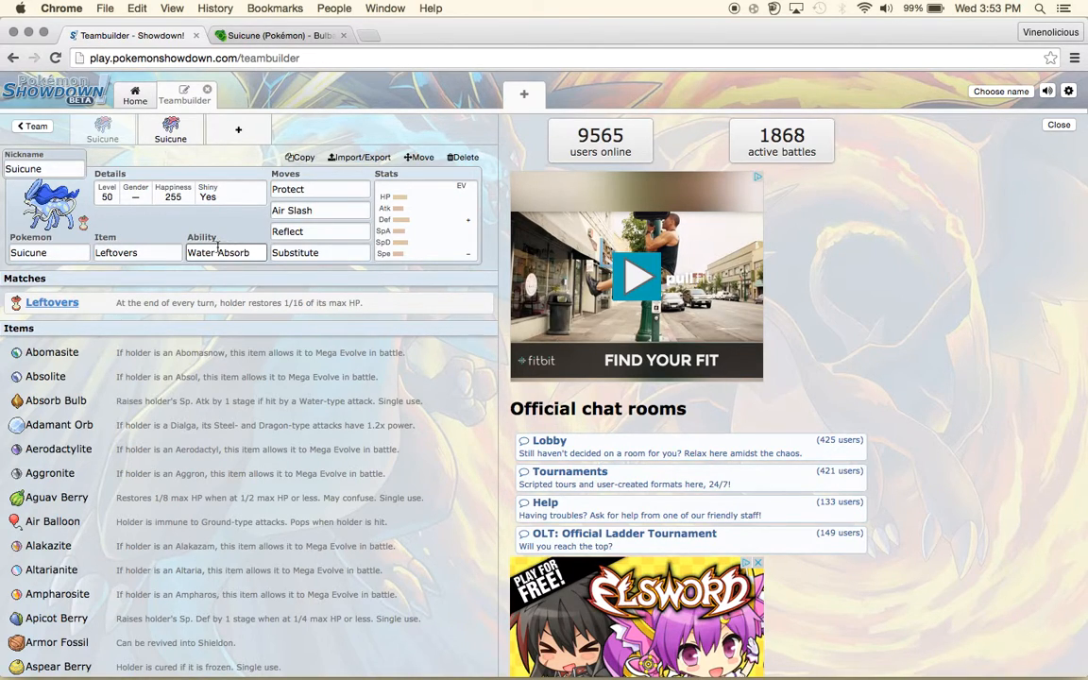
Bring up Suicune's ability options to confirm Water Absorb over Pressure.
left_click(226, 253)
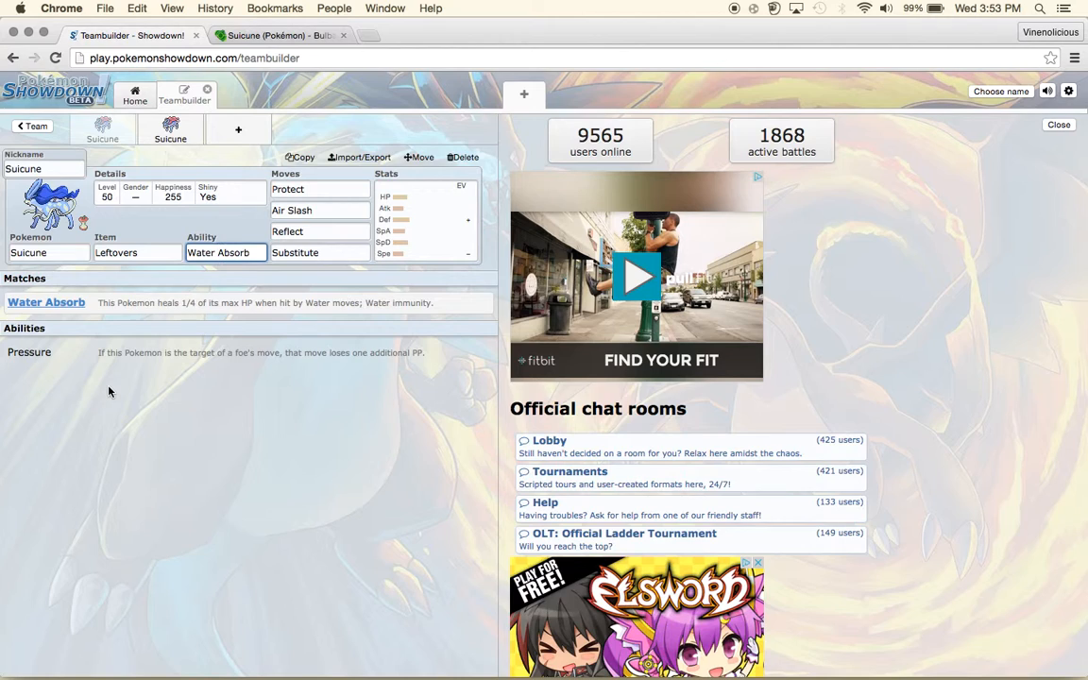
mouse_move(53, 320)
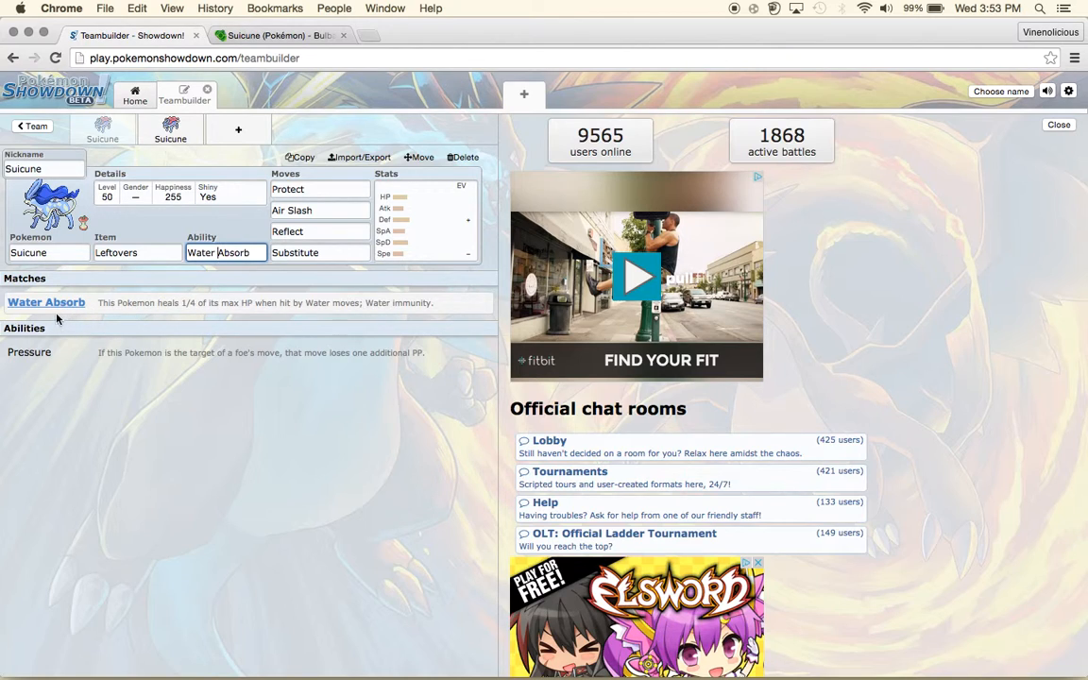
mouse_move(139, 519)
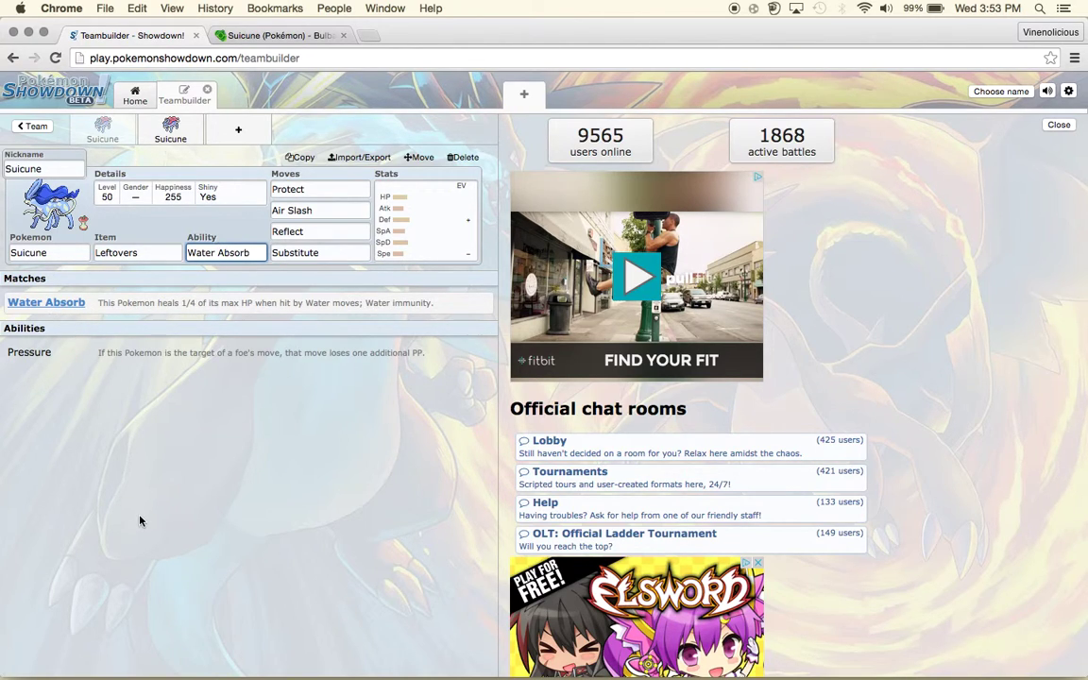
mouse_move(46, 318)
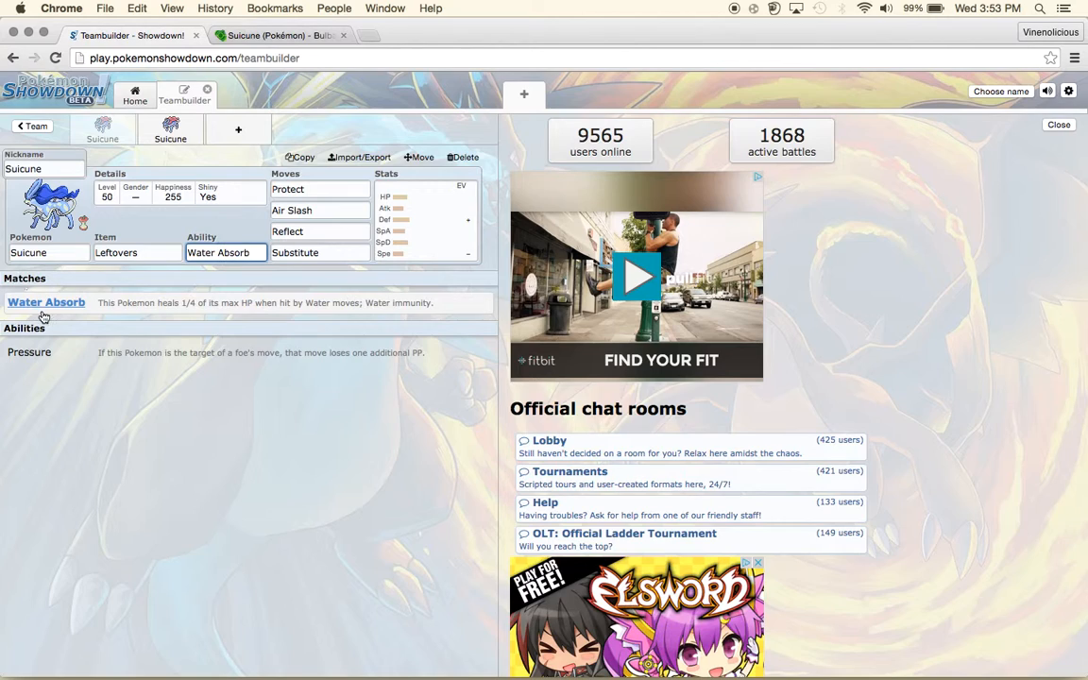
mouse_move(193, 519)
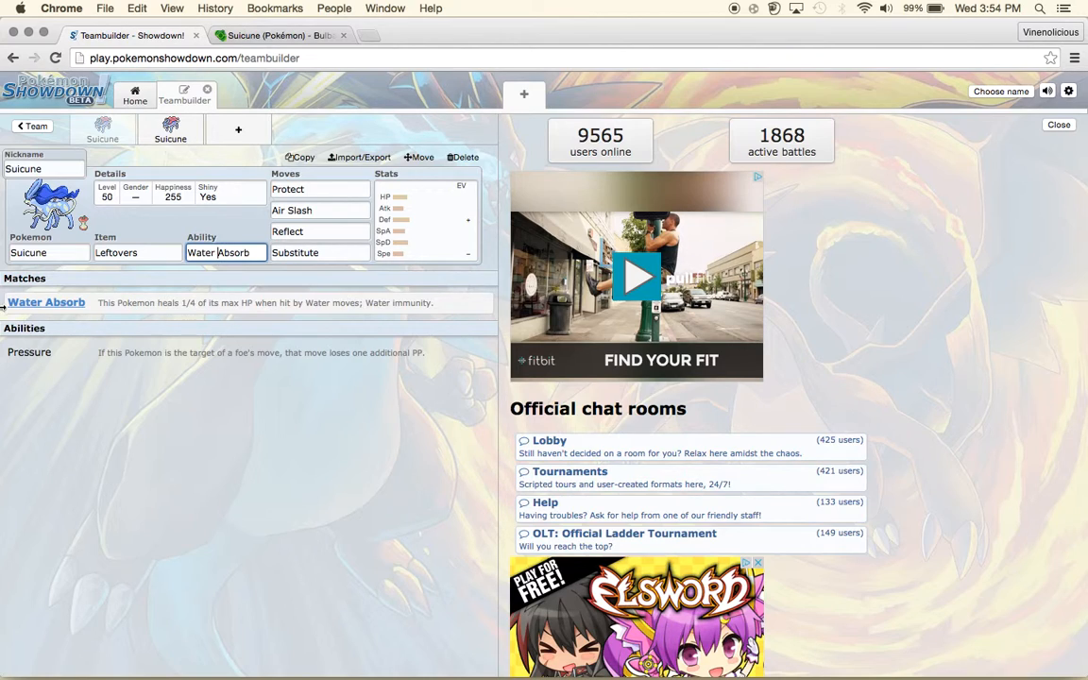
mouse_move(147, 306)
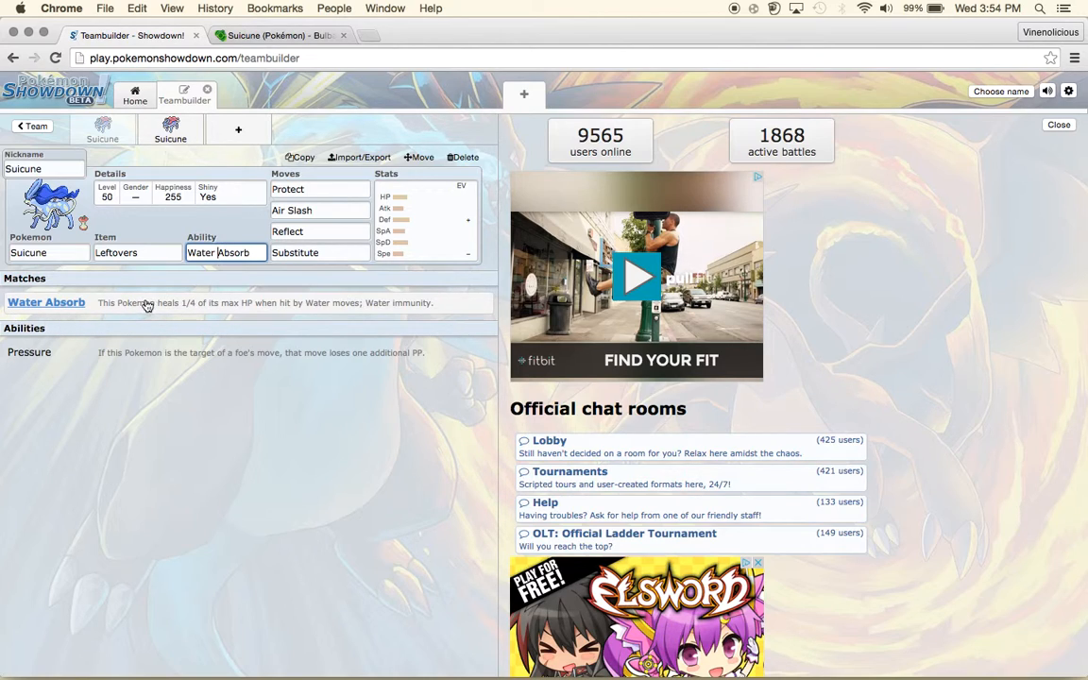
mouse_move(159, 318)
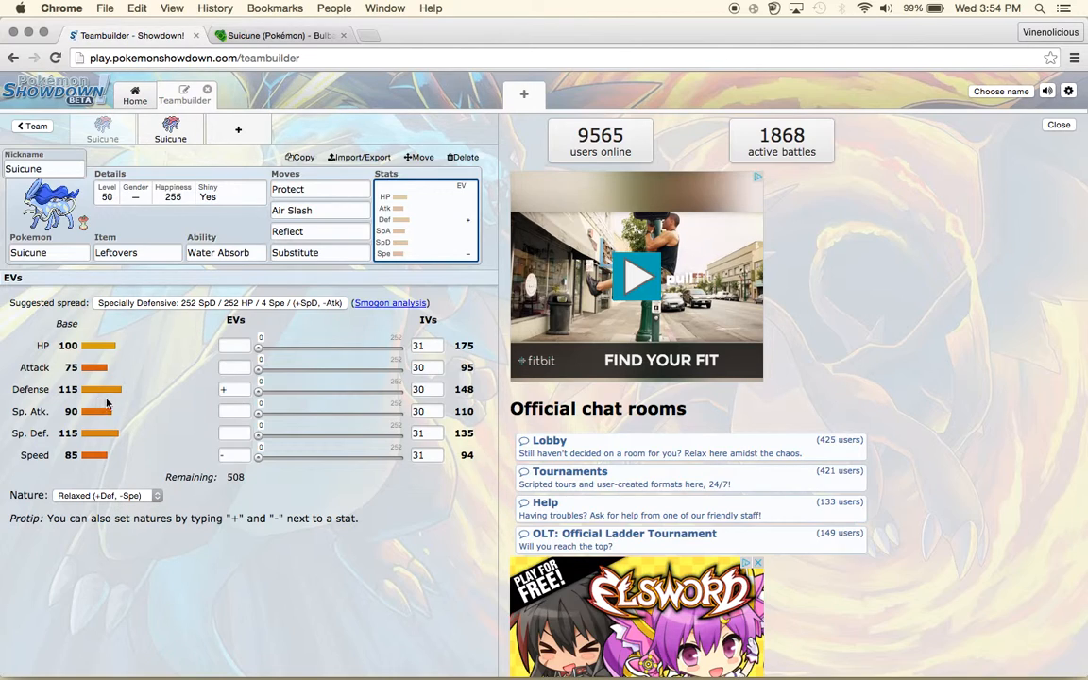
mouse_move(120, 398)
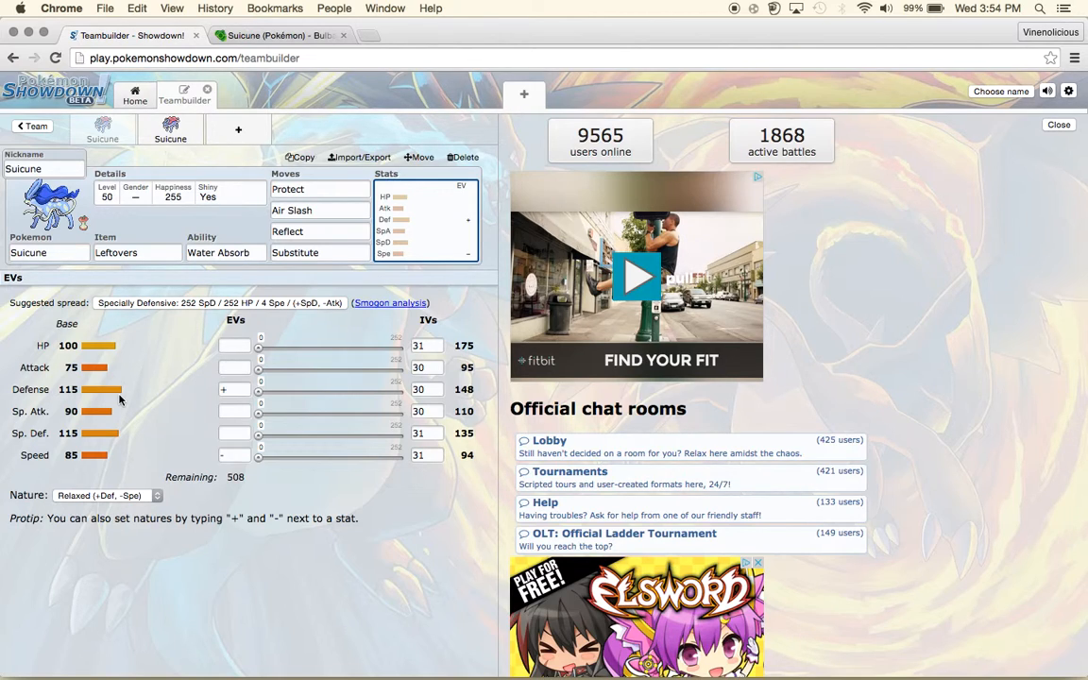
Set Suicune's EVs to 112 Defense, 116 Special Defense and 44 Special Attack.
left_click(235, 390)
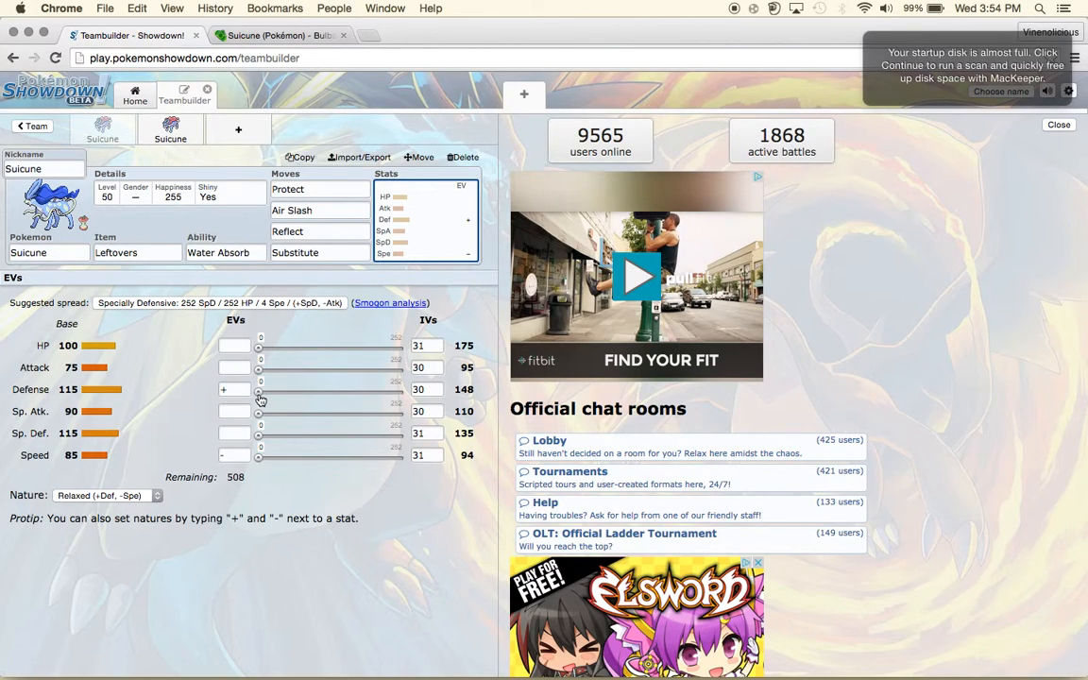
left_click_drag(257, 390, 325, 389)
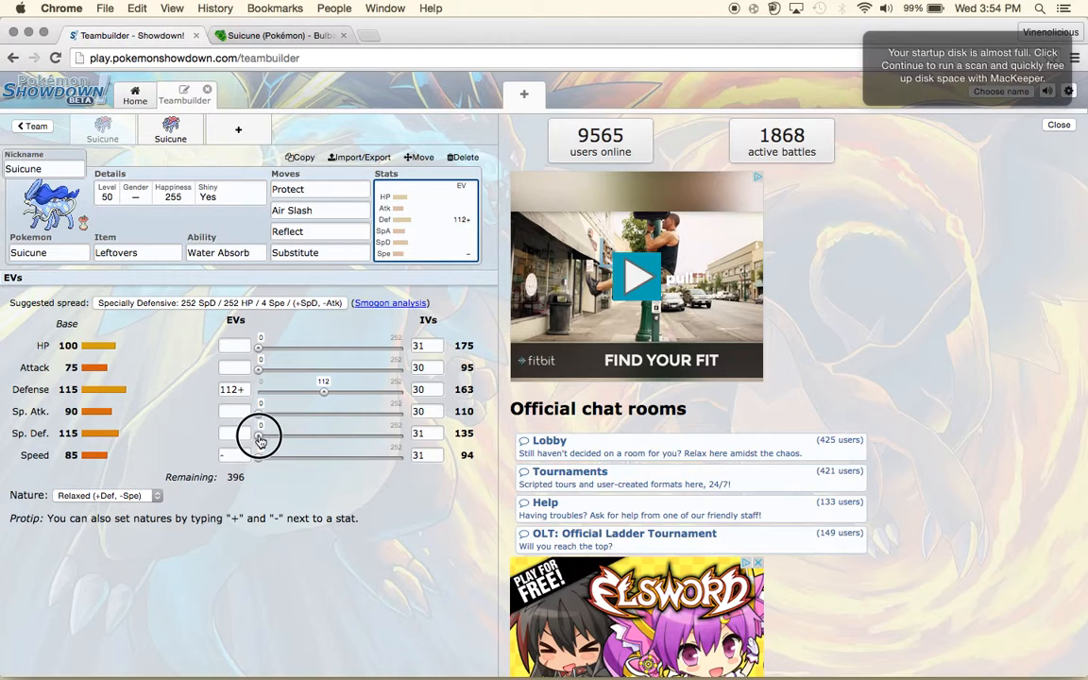
left_click_drag(257, 433, 325, 433)
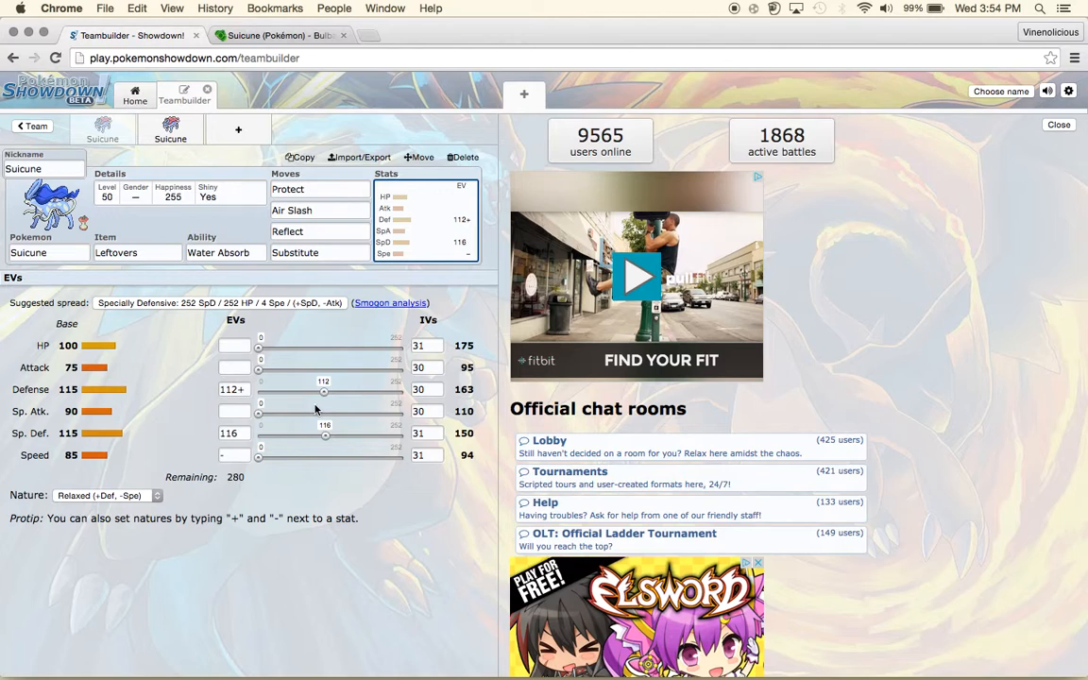
left_click_drag(257, 413, 272, 414)
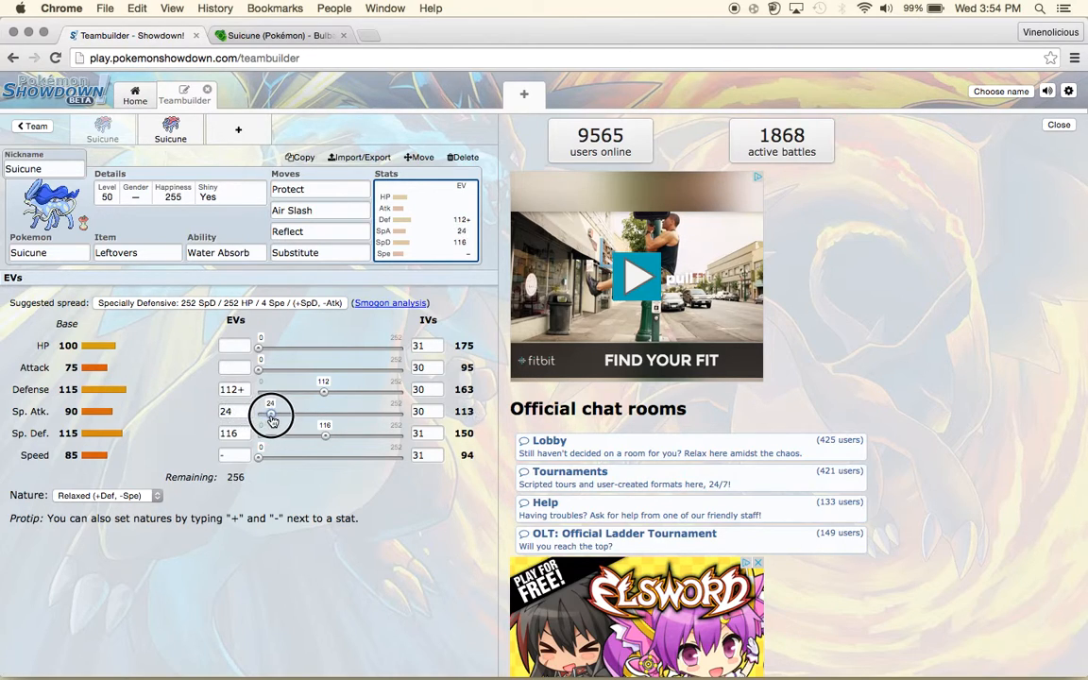
left_click_drag(272, 418, 283, 414)
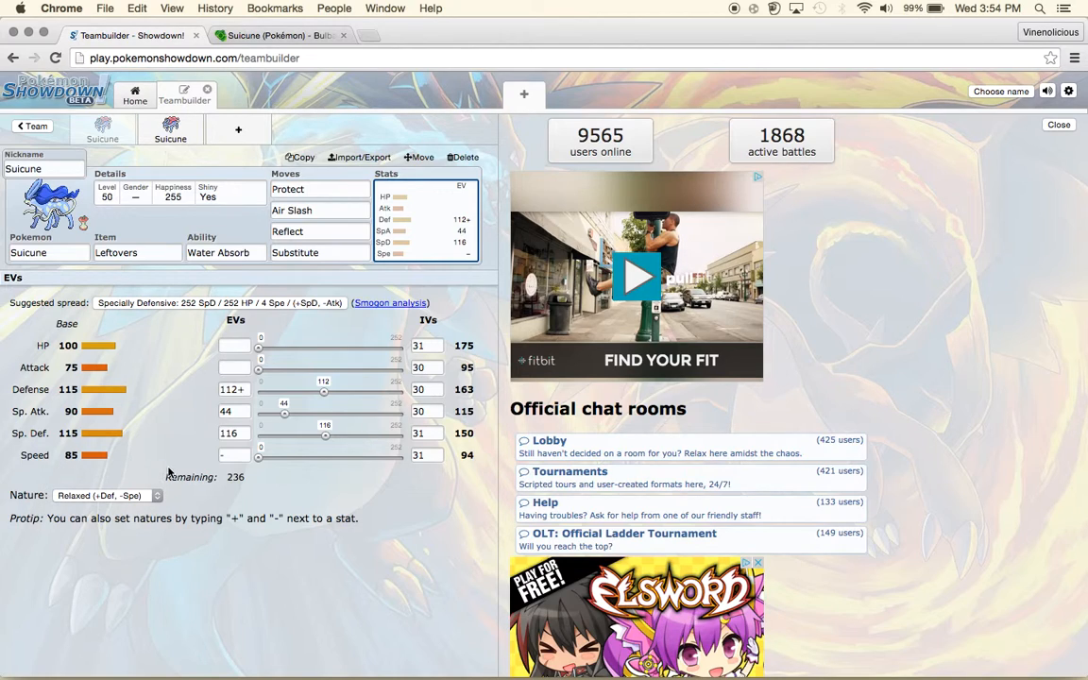
Try some Speed EVs, then take them back down to 0.
left_click_drag(257, 455, 279, 456)
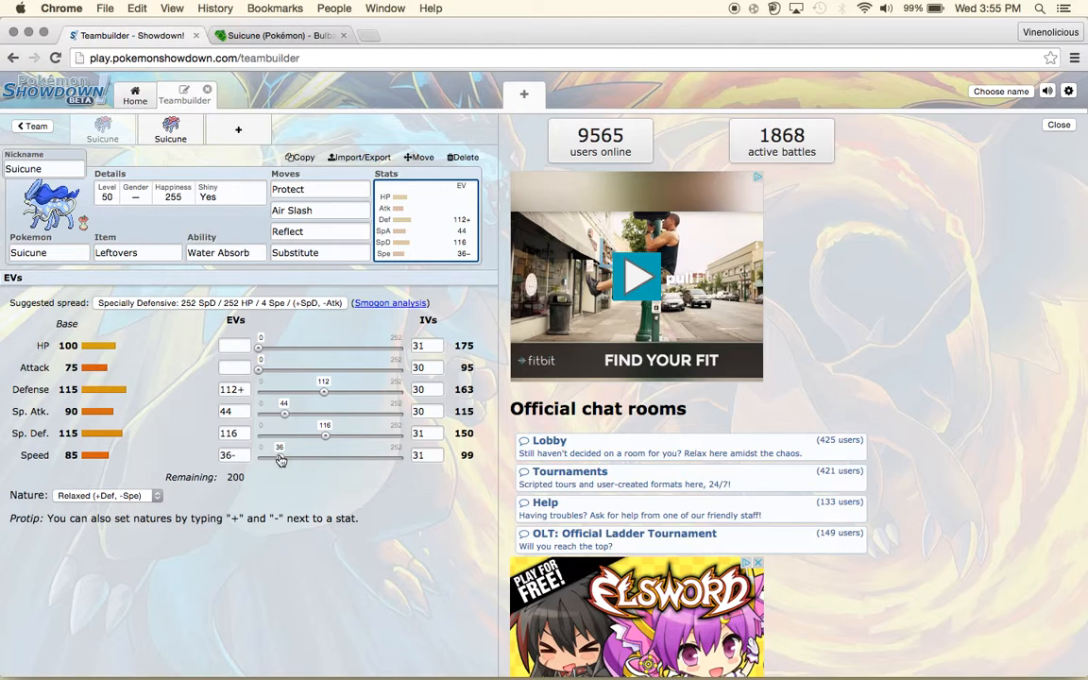
left_click_drag(280, 461, 261, 461)
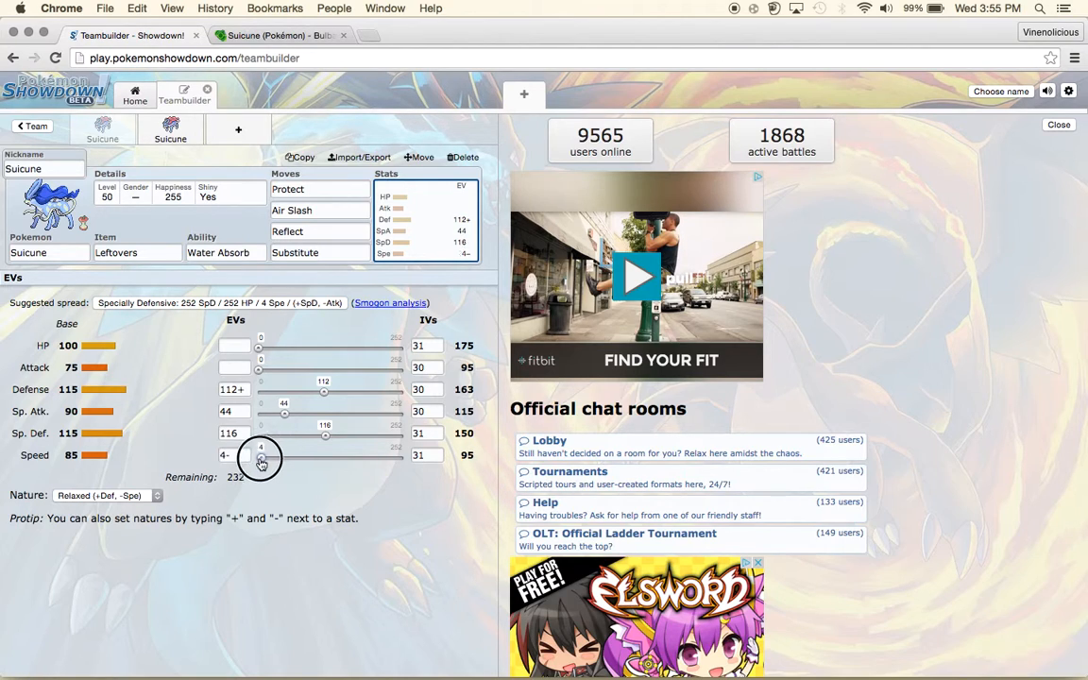
left_click_drag(284, 453, 257, 453)
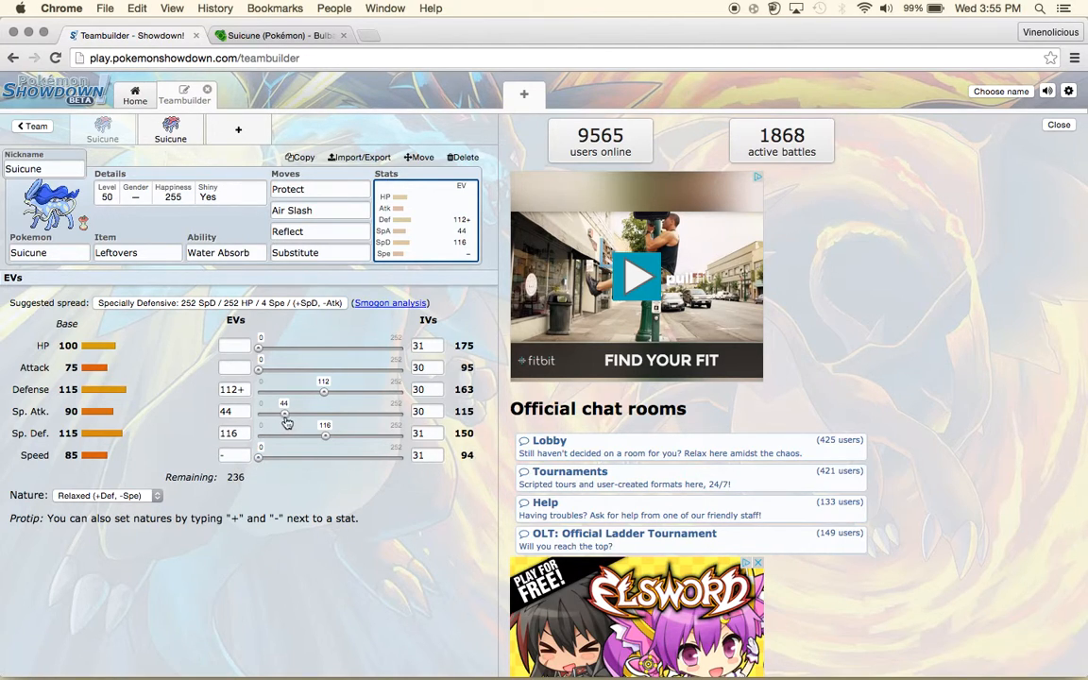
mouse_move(17, 420)
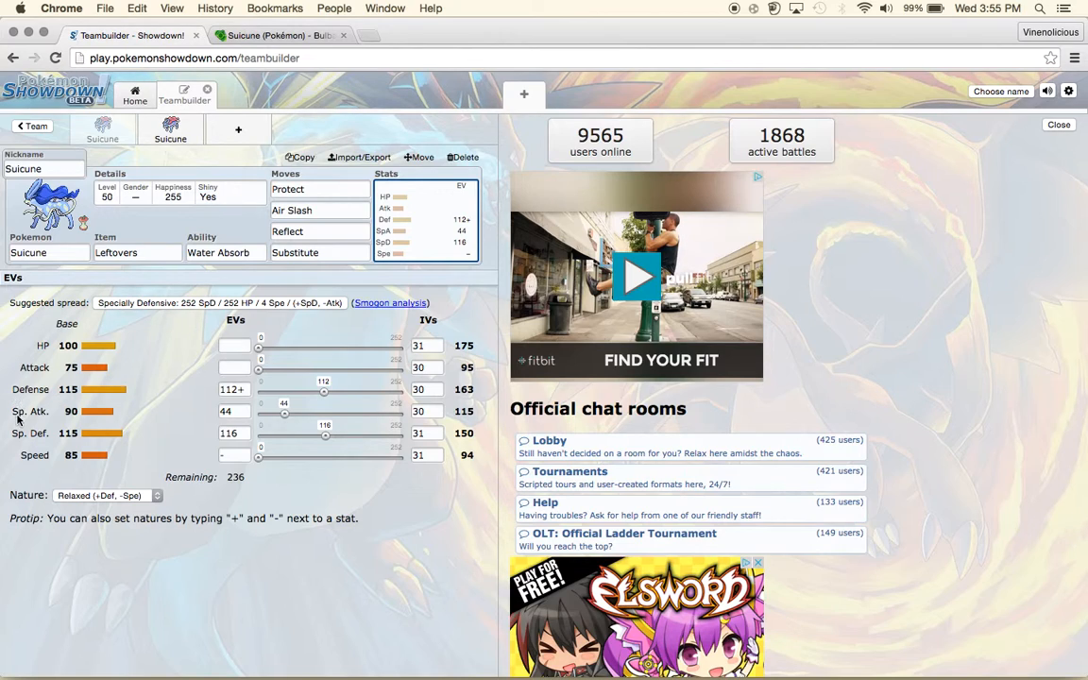
mouse_move(174, 337)
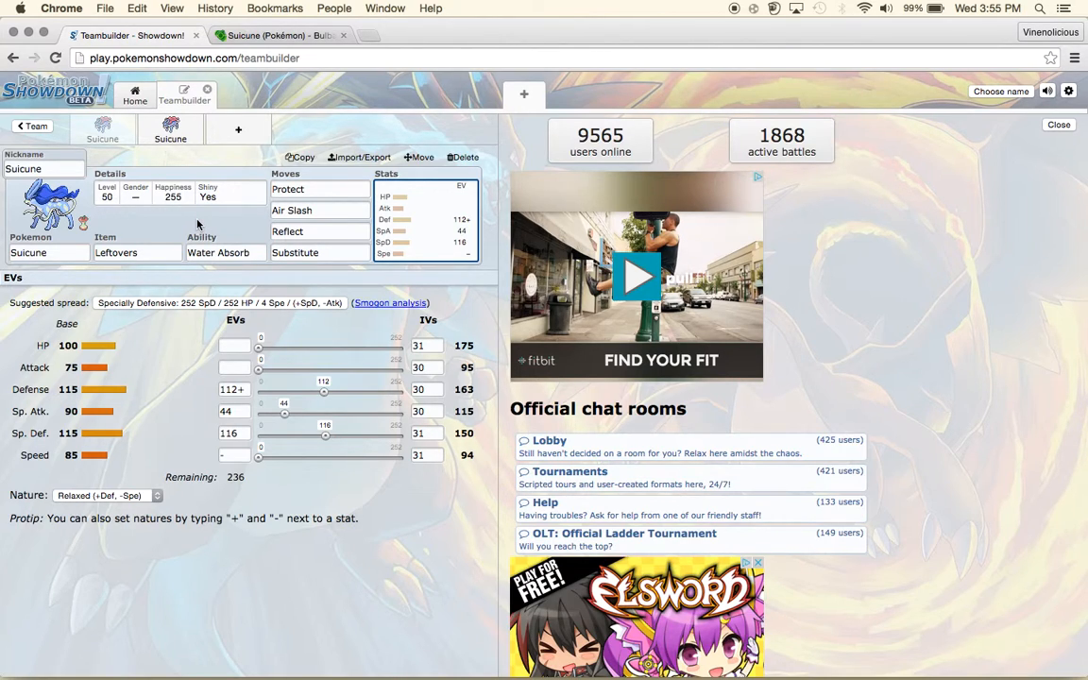
mouse_move(264, 212)
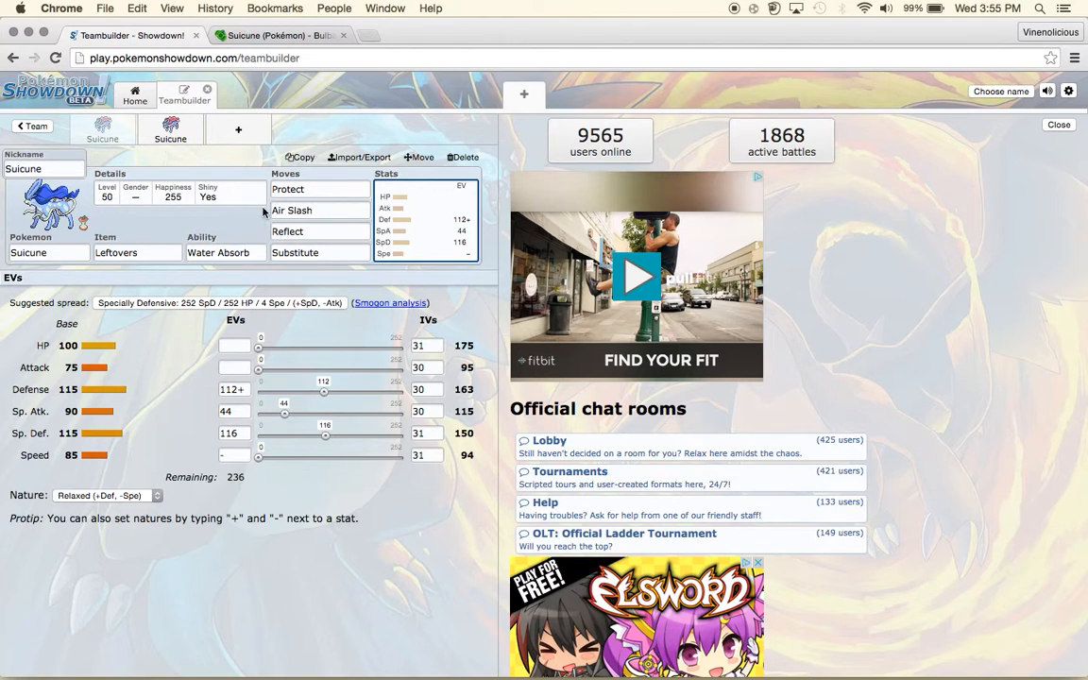
left_click(319, 210)
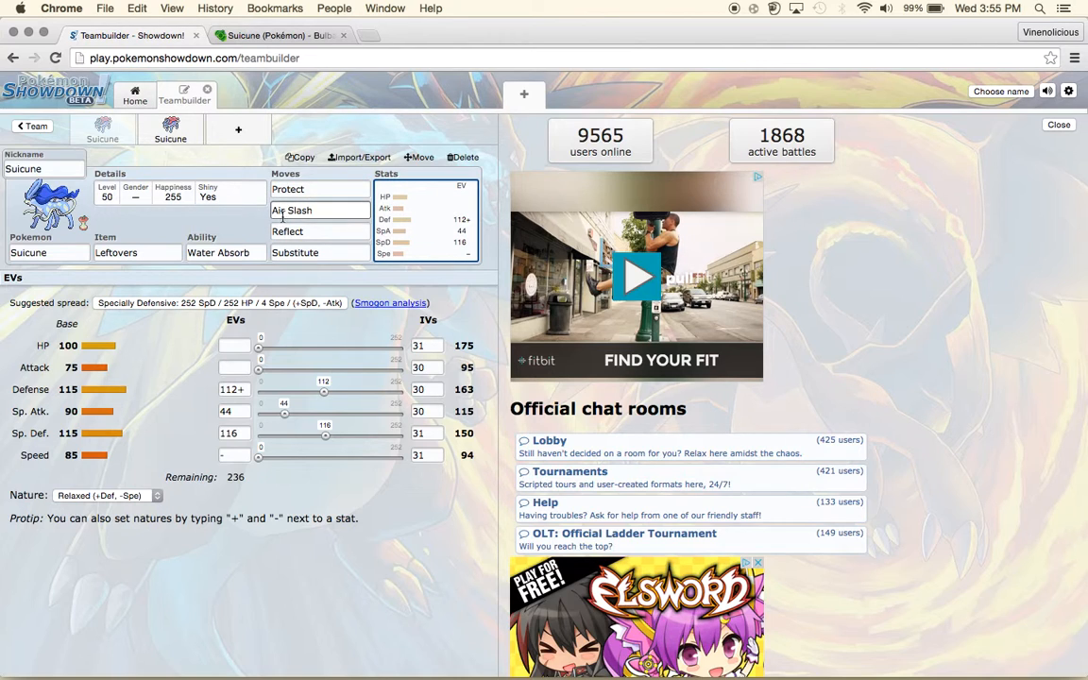
Review the usable moves list for the first slot, then clear Air Slash from the second slot.
left_click(319, 189)
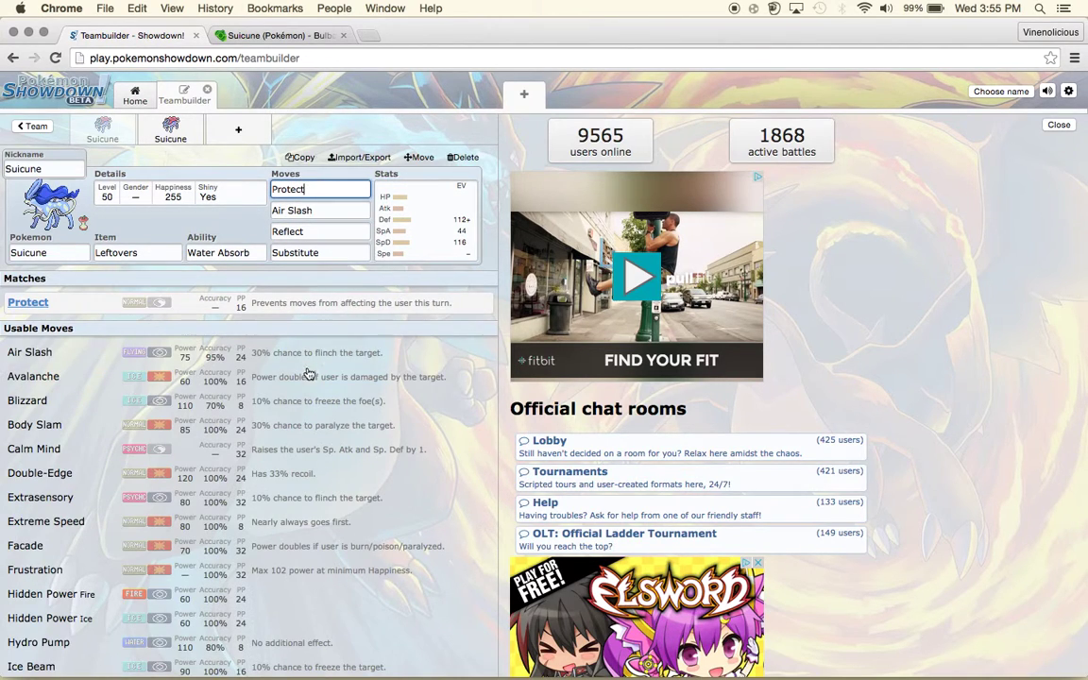
scroll("down", 3)
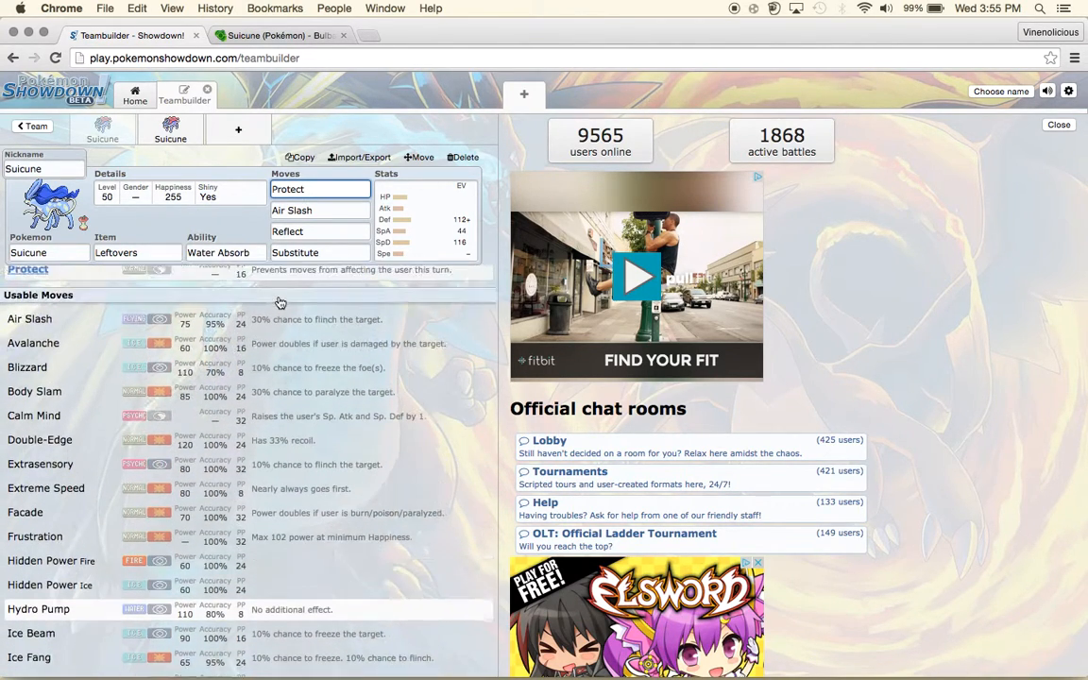
left_click(319, 188)
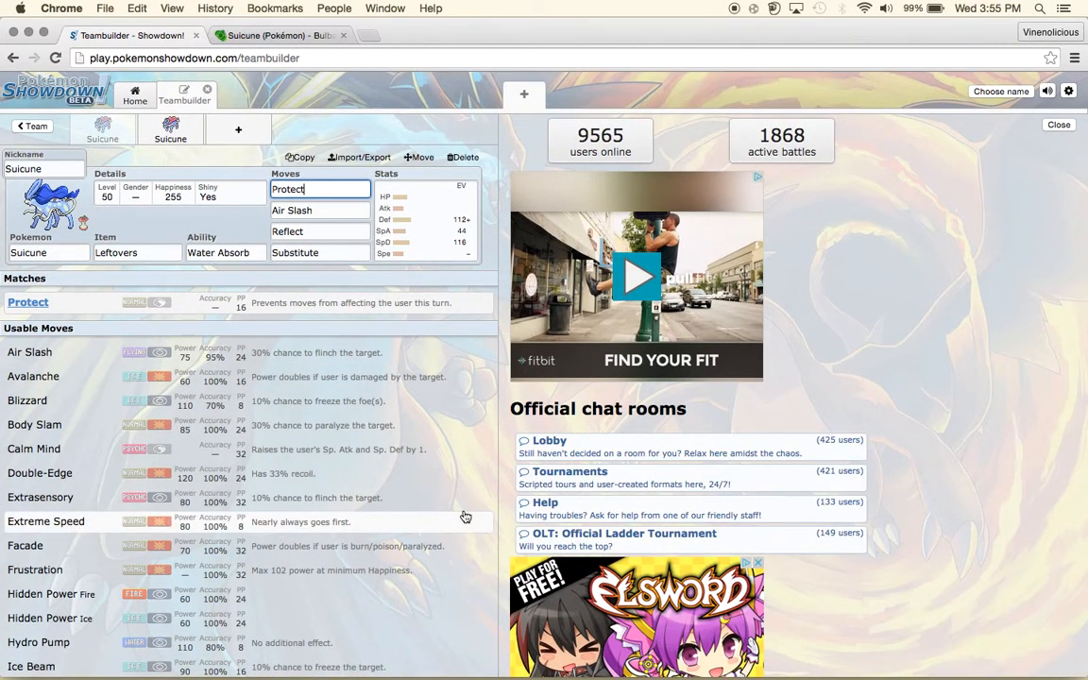
mouse_move(450, 310)
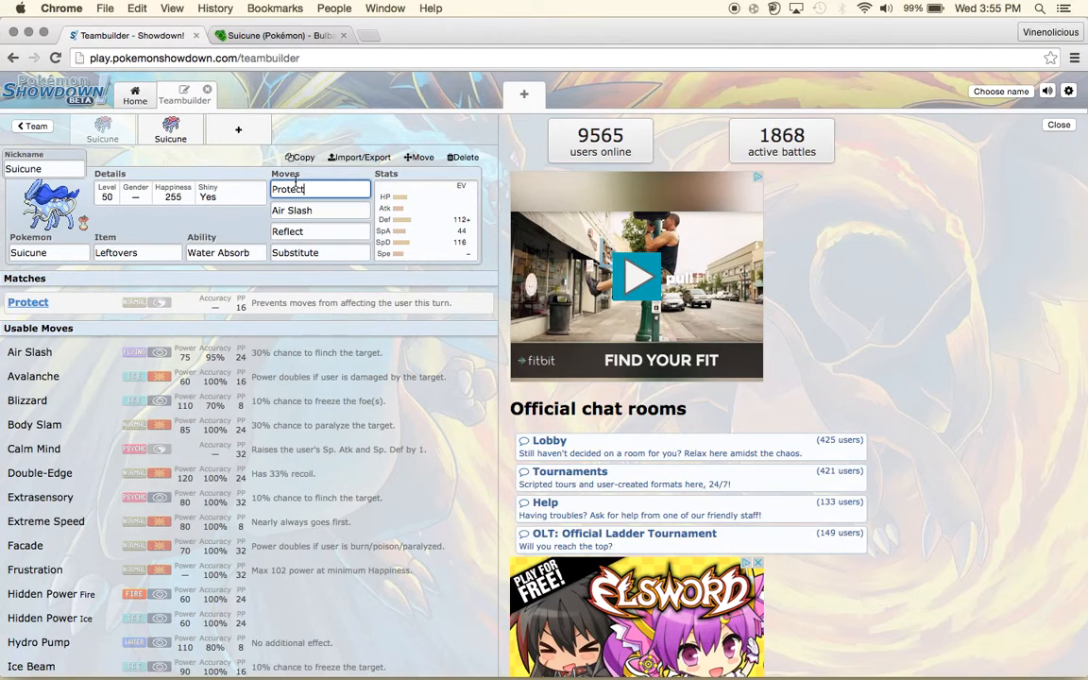
mouse_move(158, 228)
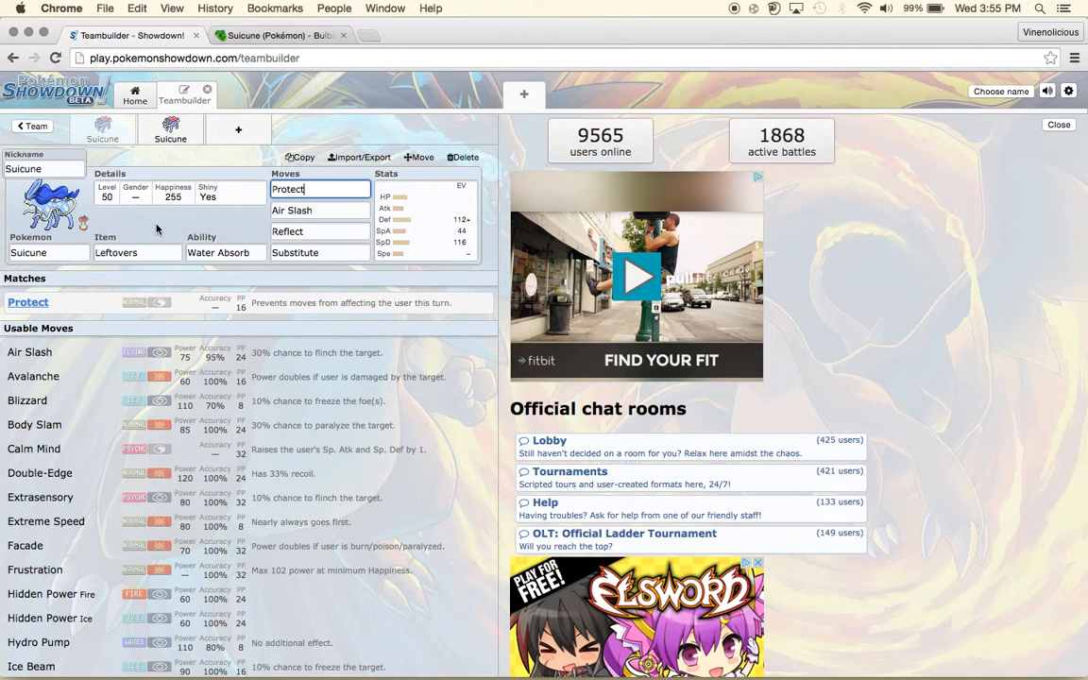
mouse_move(53, 236)
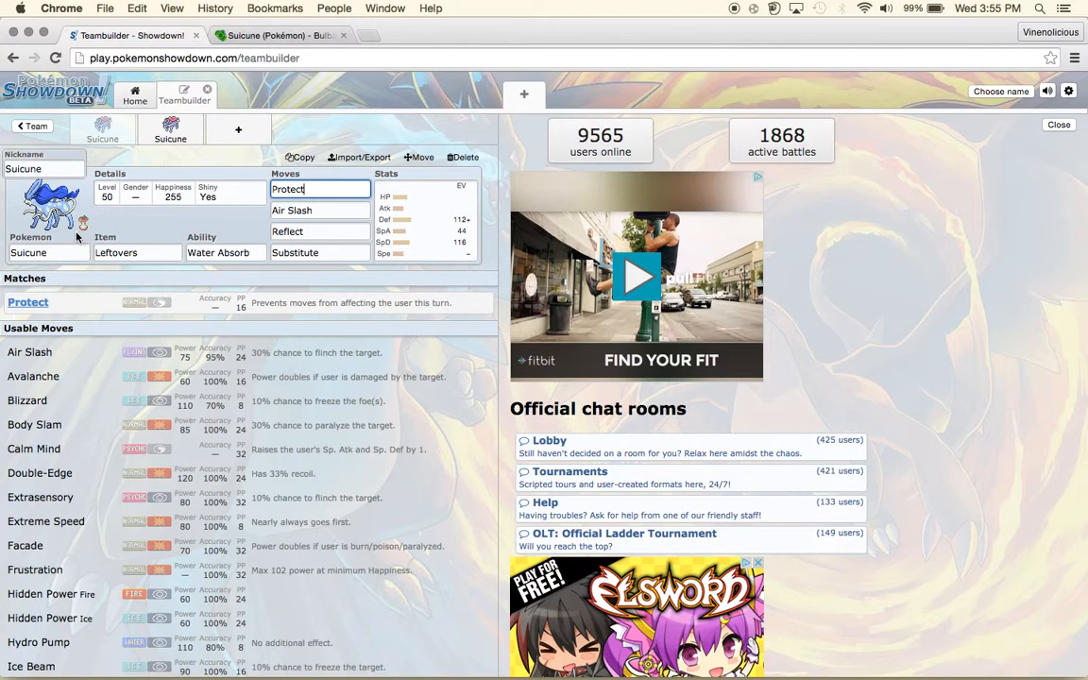
mouse_move(227, 236)
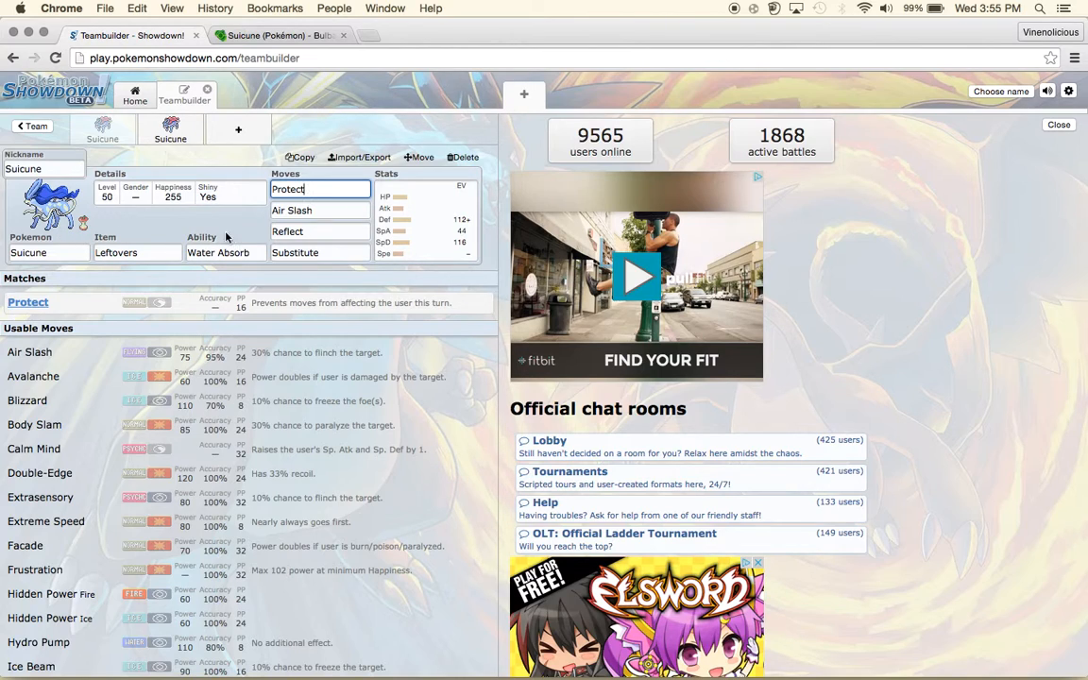
left_click(322, 230)
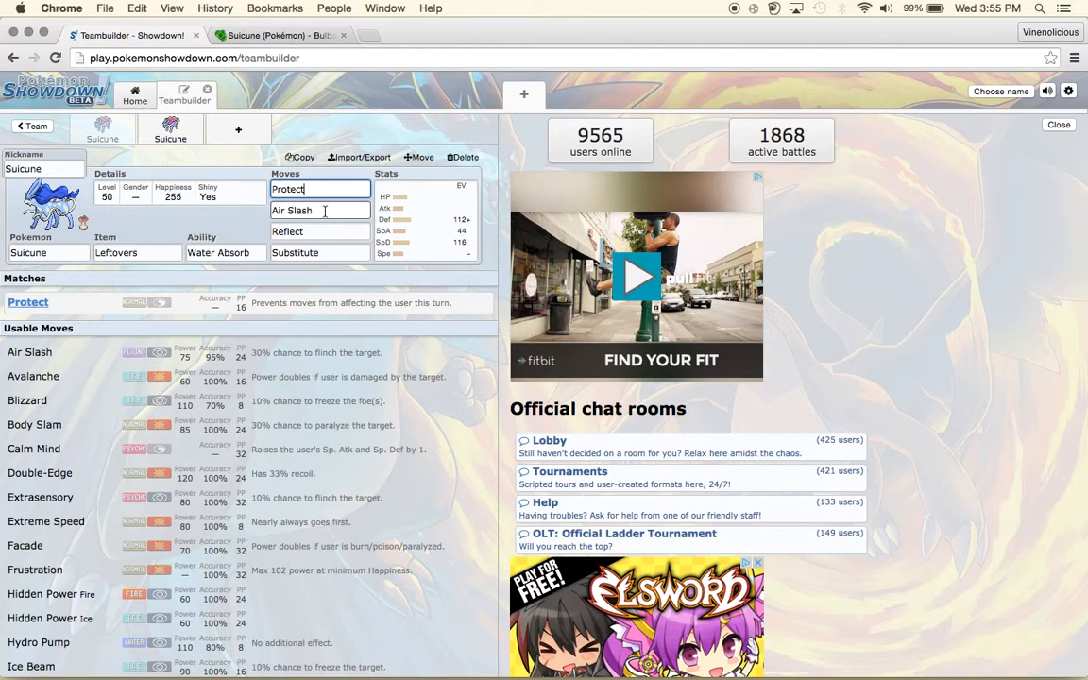
left_click(319, 210)
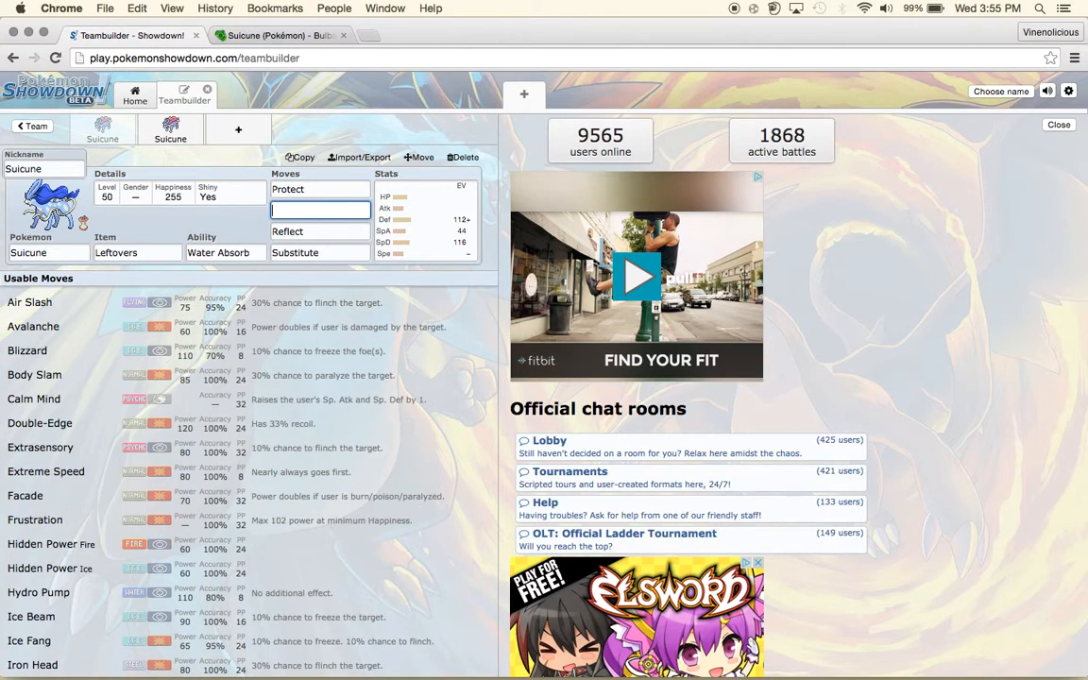
Try Ice Beam then settle on Hydro Pump as Suicune's second move.
type("Ice")
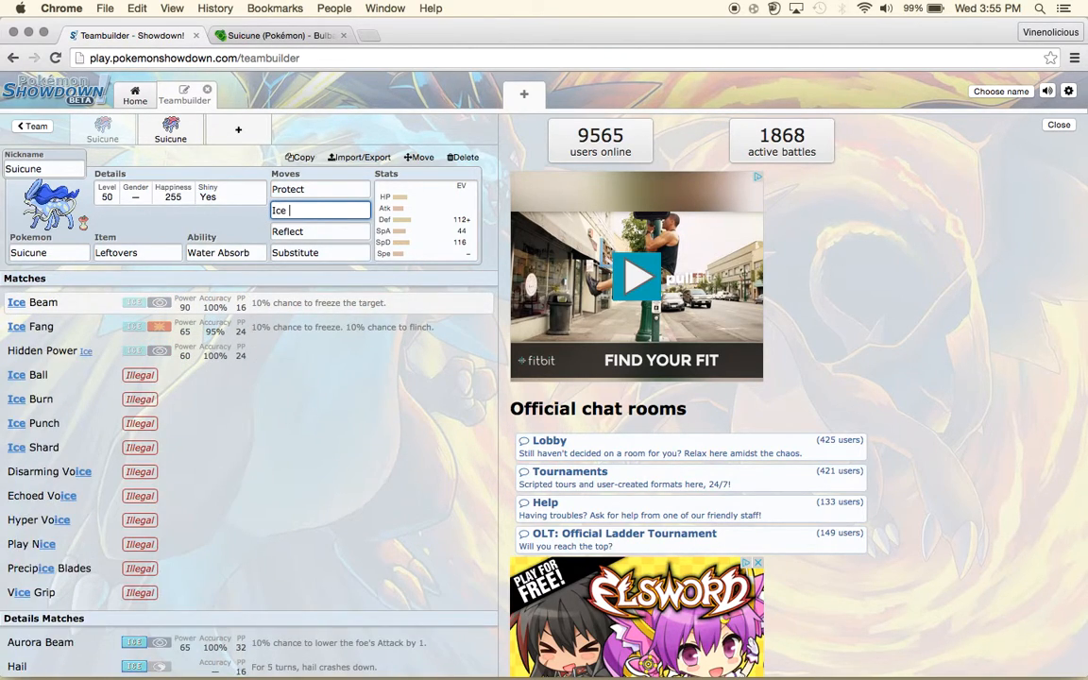
type("Bea")
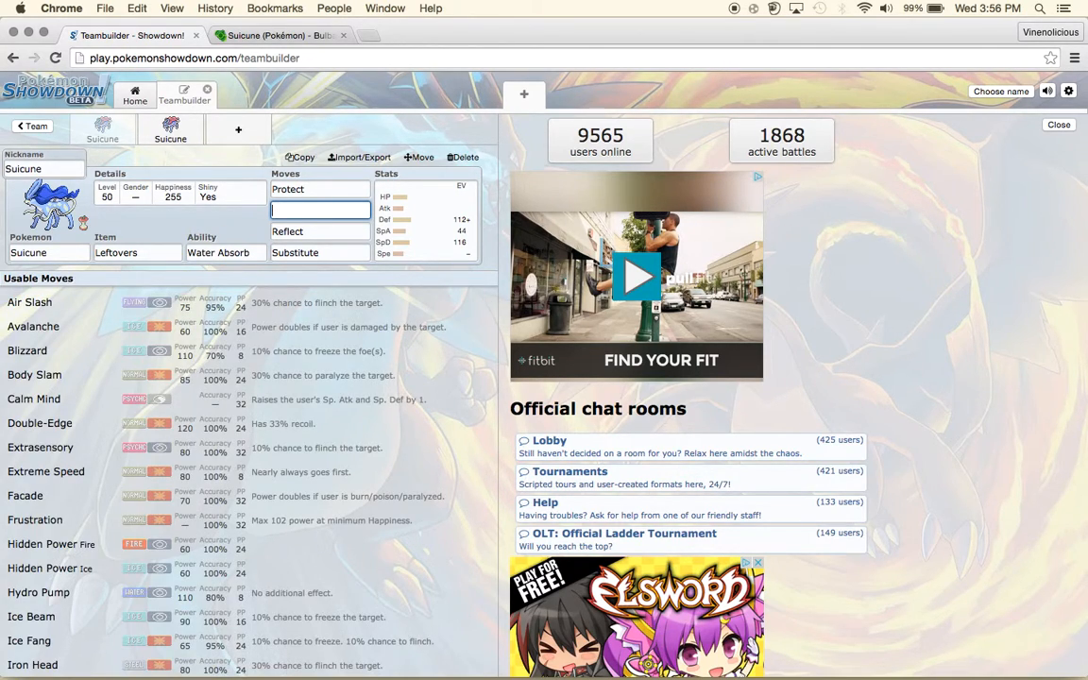
type("Hyd")
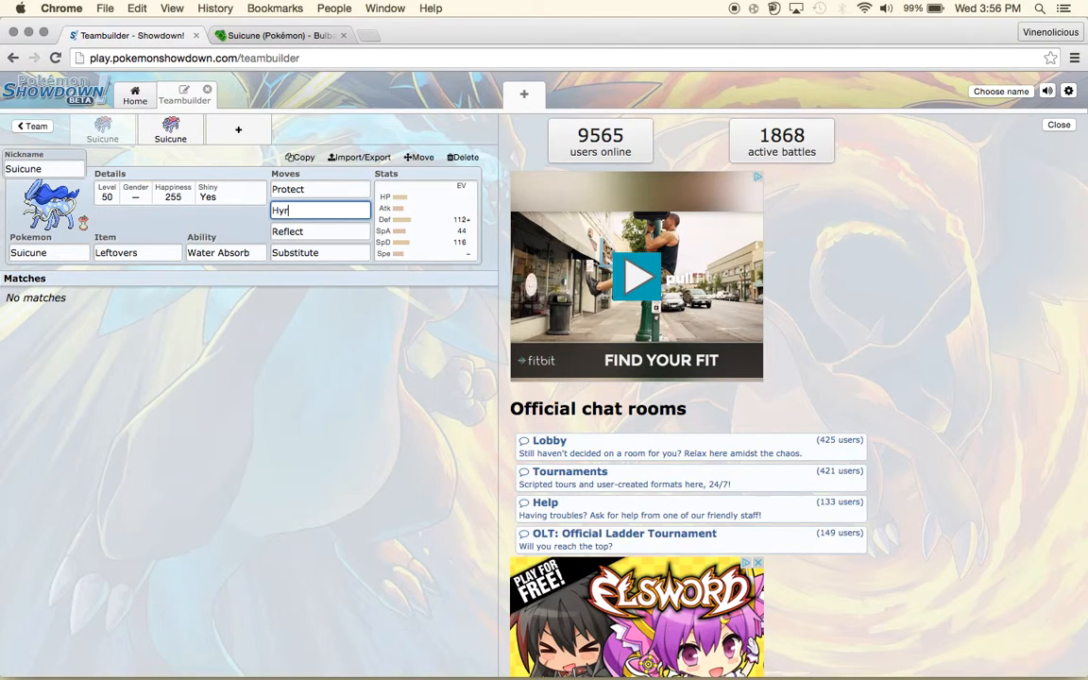
key("Backspace")
type("dro Pump")
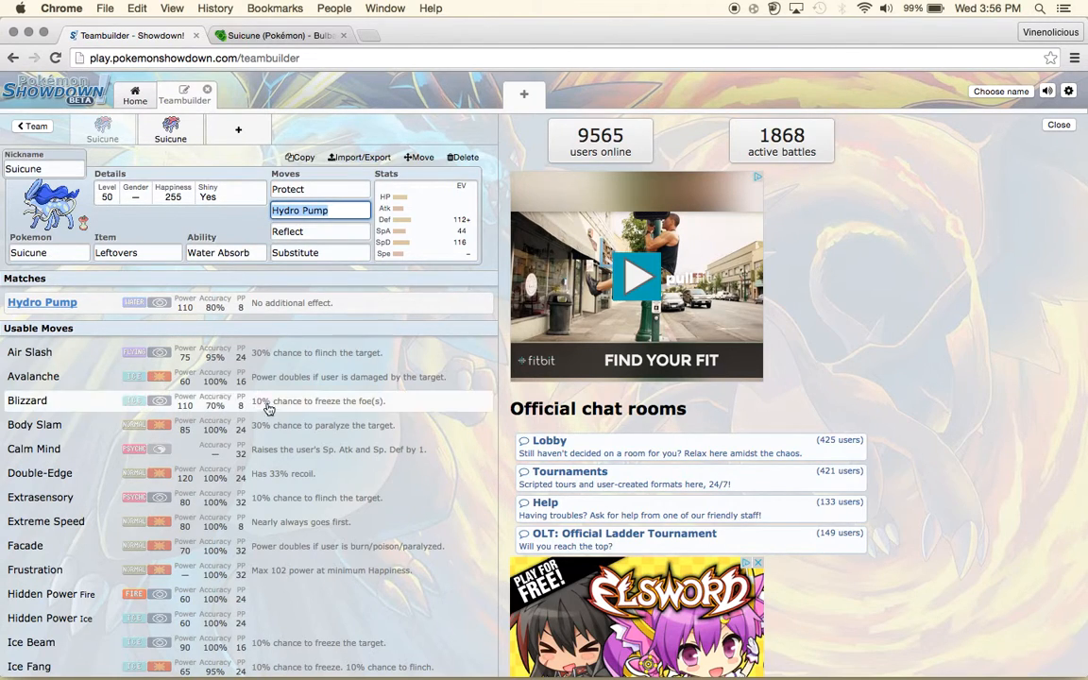
scroll("down", 3)
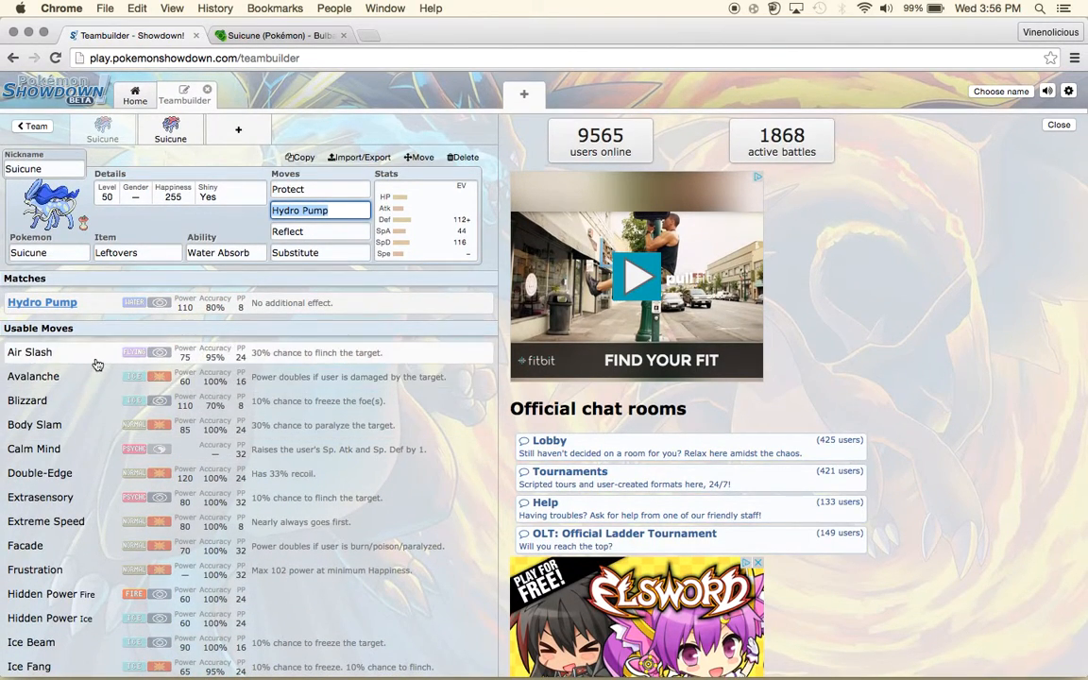
mouse_move(91, 522)
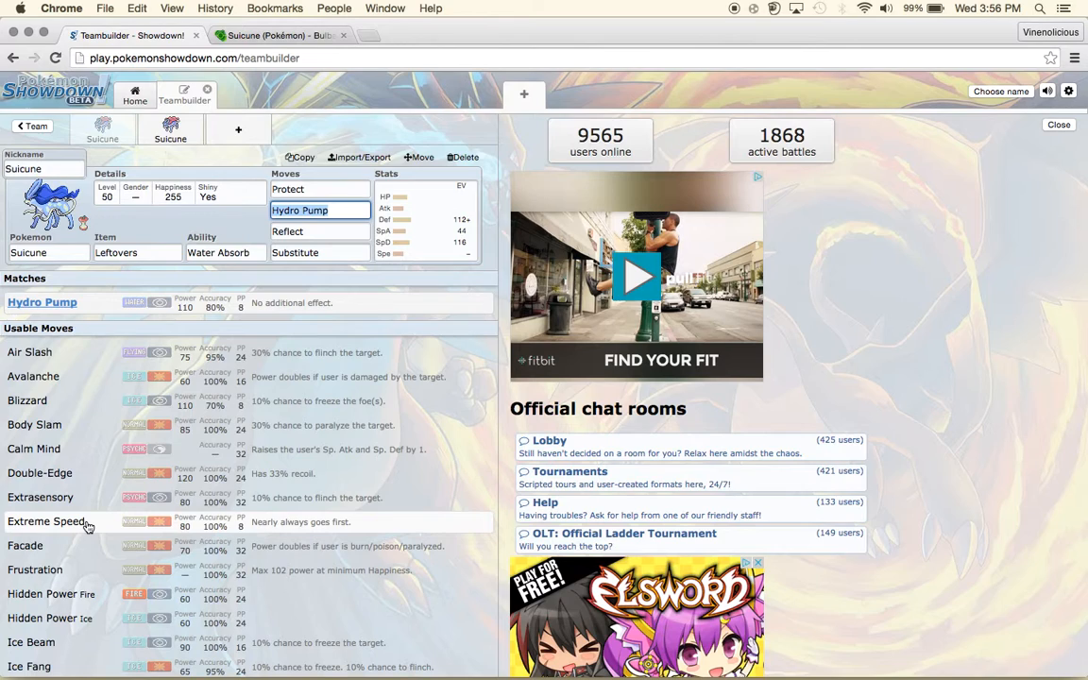
mouse_move(190, 339)
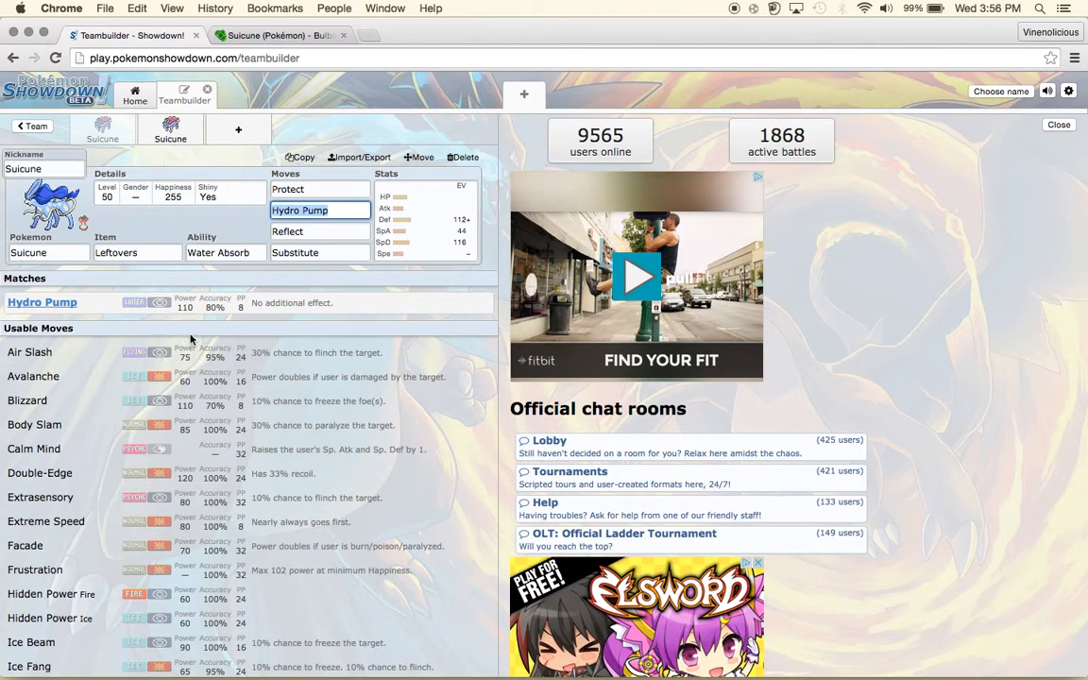
mouse_move(183, 329)
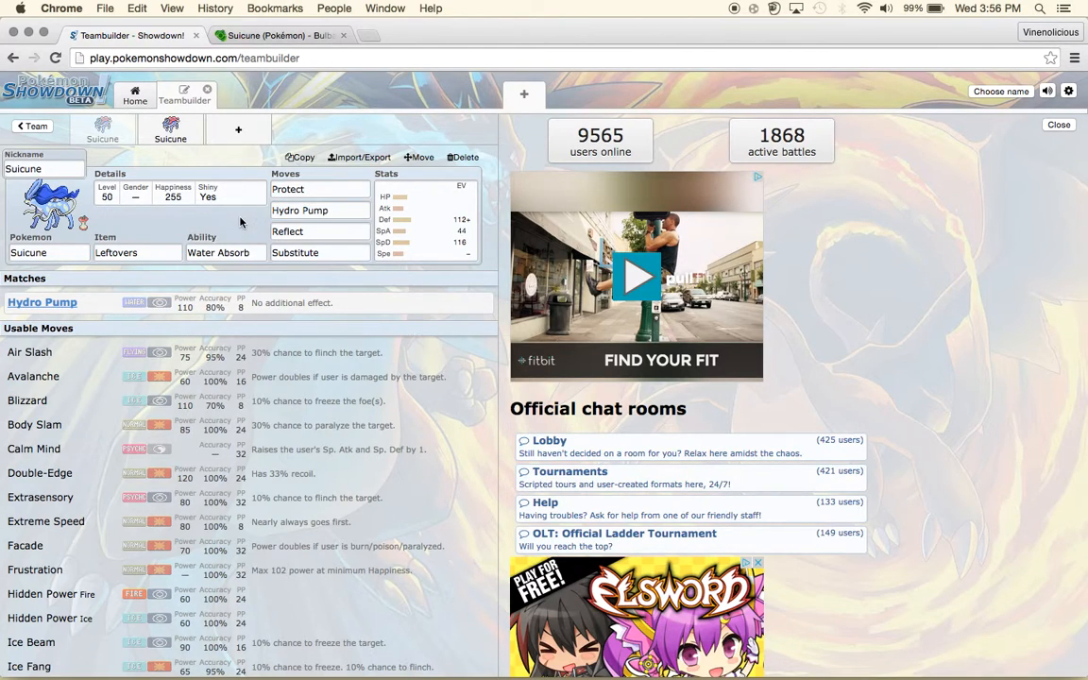
mouse_move(86, 195)
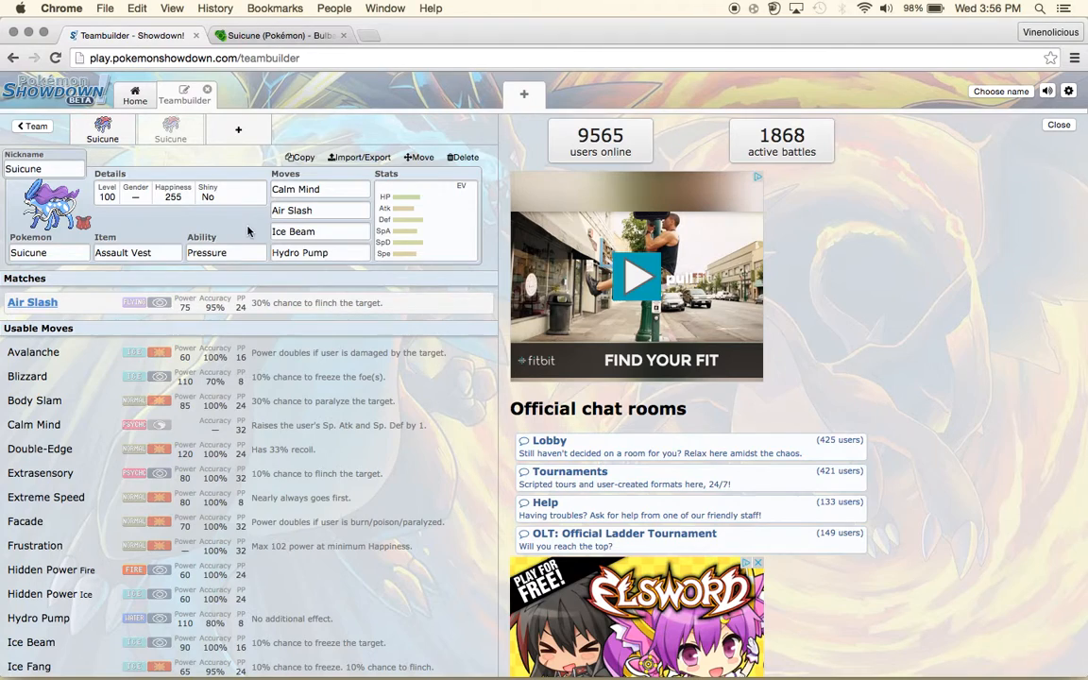
mouse_move(125, 276)
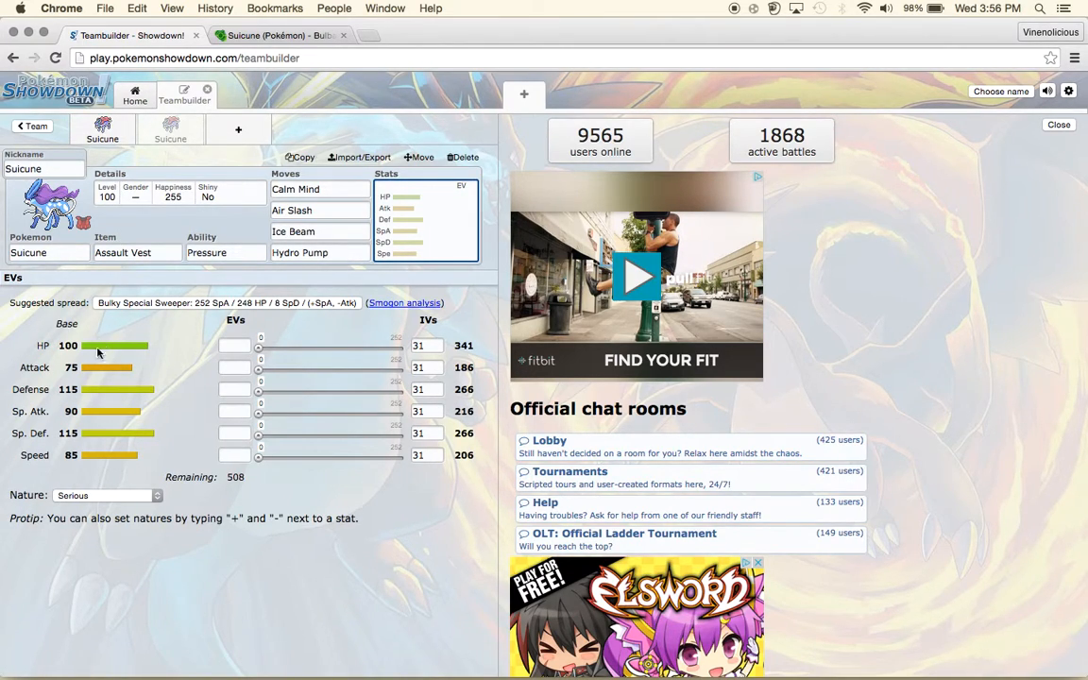
mouse_move(108, 389)
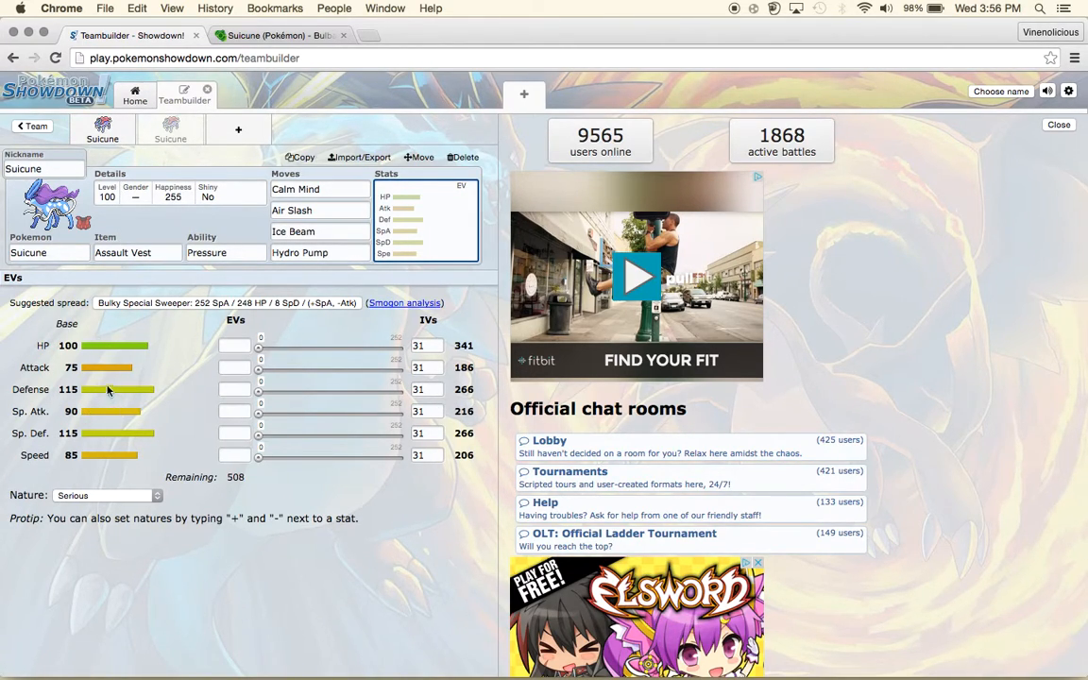
mouse_move(263, 438)
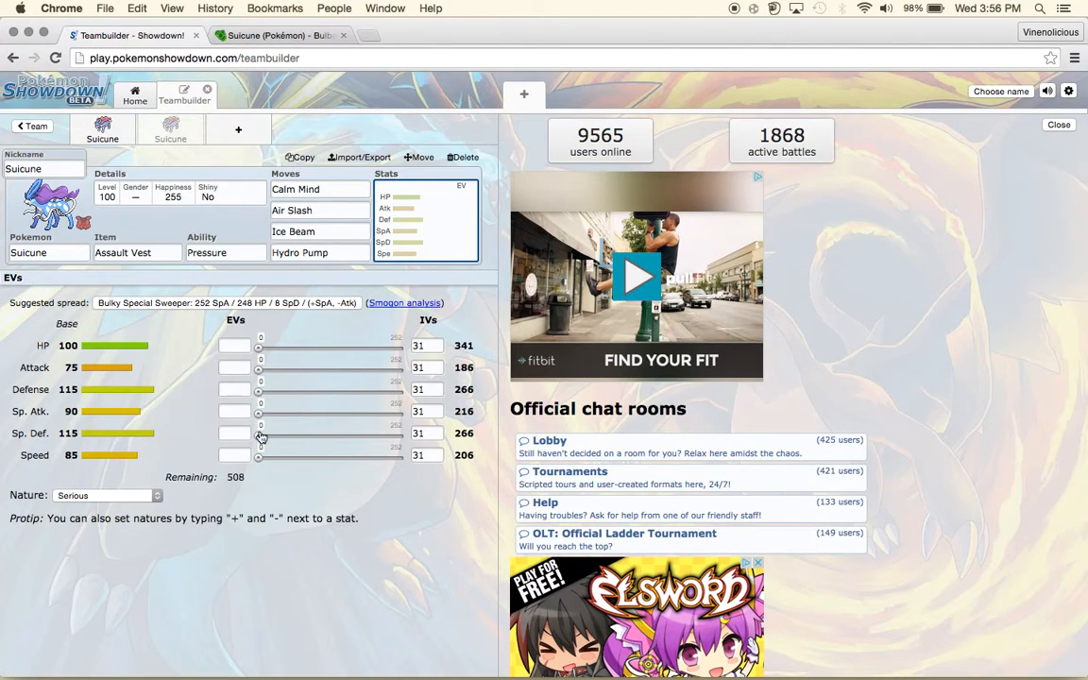
Give the Assault Vest Suicune 108 Sp. Def and 116 Sp. Atk EVs.
left_click_drag(257, 433, 321, 433)
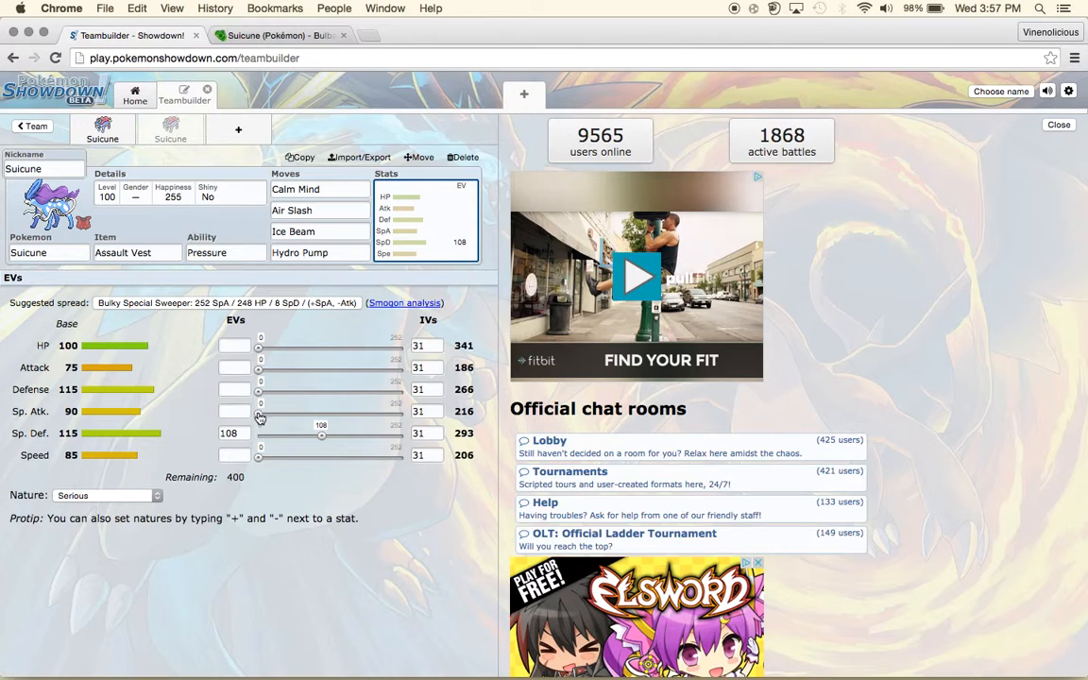
left_click_drag(257, 424, 325, 423)
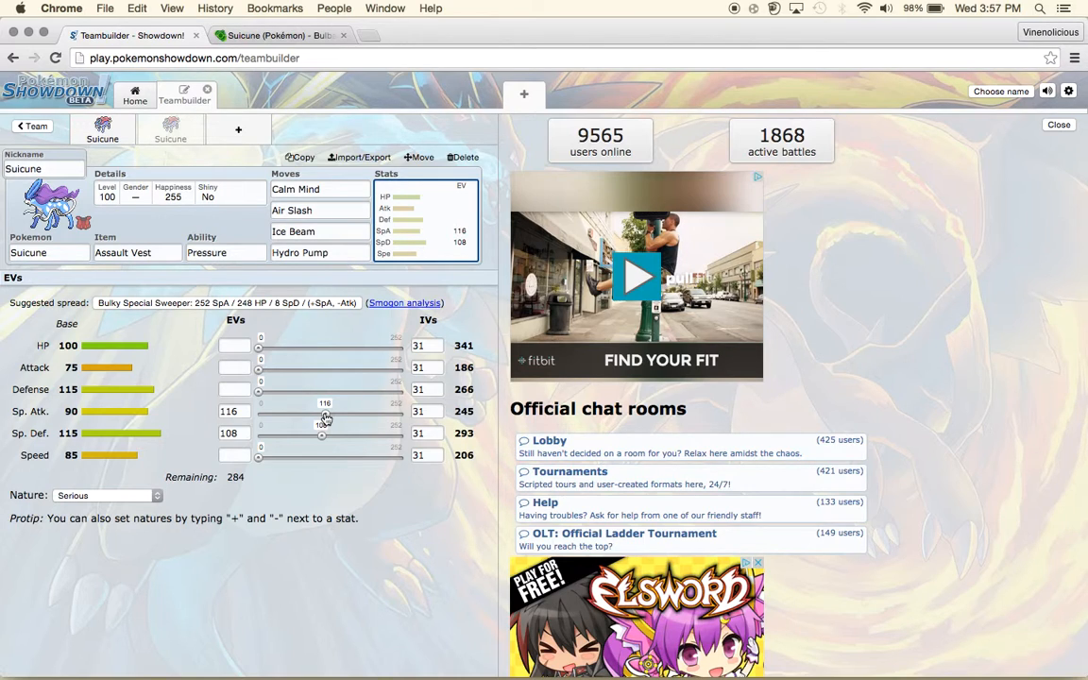
mouse_move(340, 384)
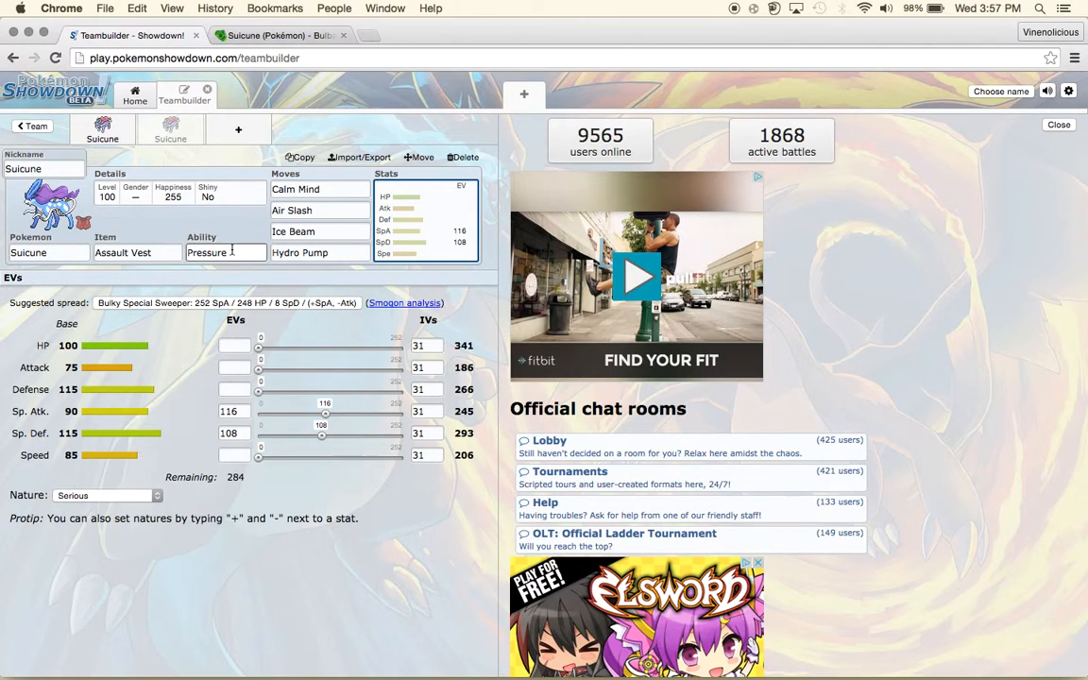
Switch this Suicune's ability from Pressure to Water Absorb, leaving the item list up.
left_click(225, 253)
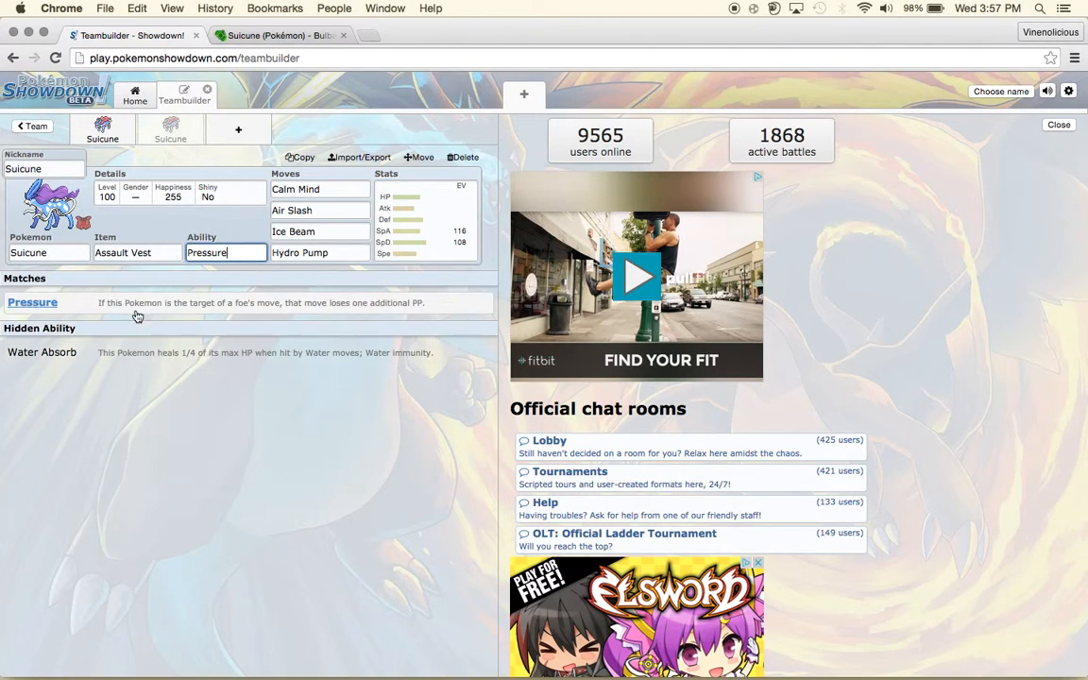
mouse_move(200, 328)
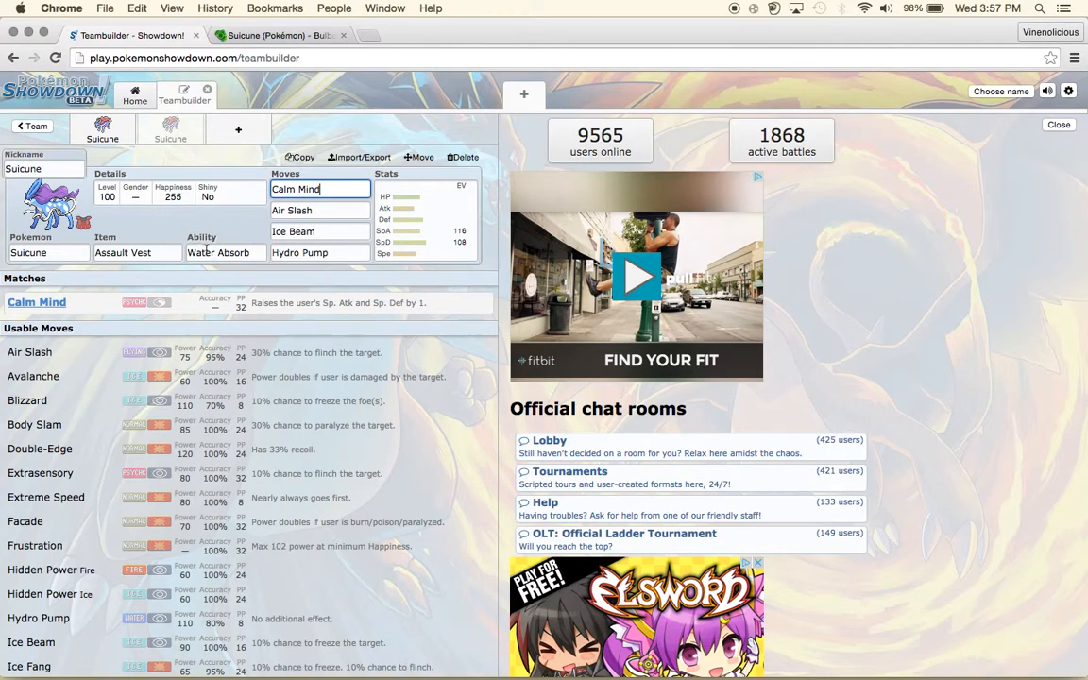
left_click(136, 253)
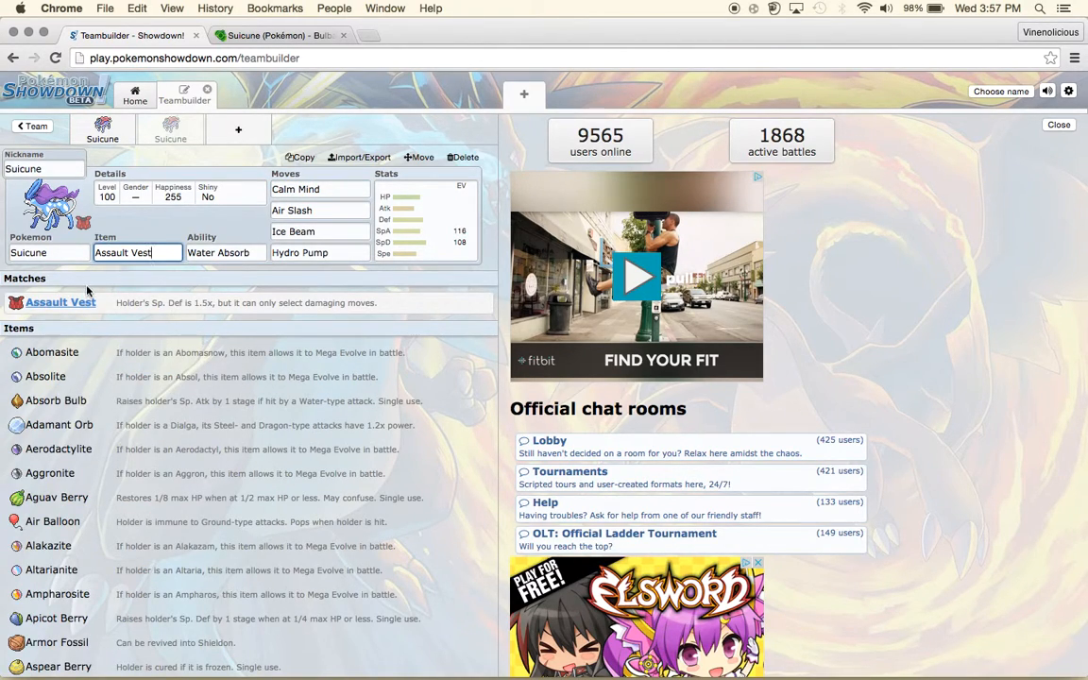
mouse_move(180, 335)
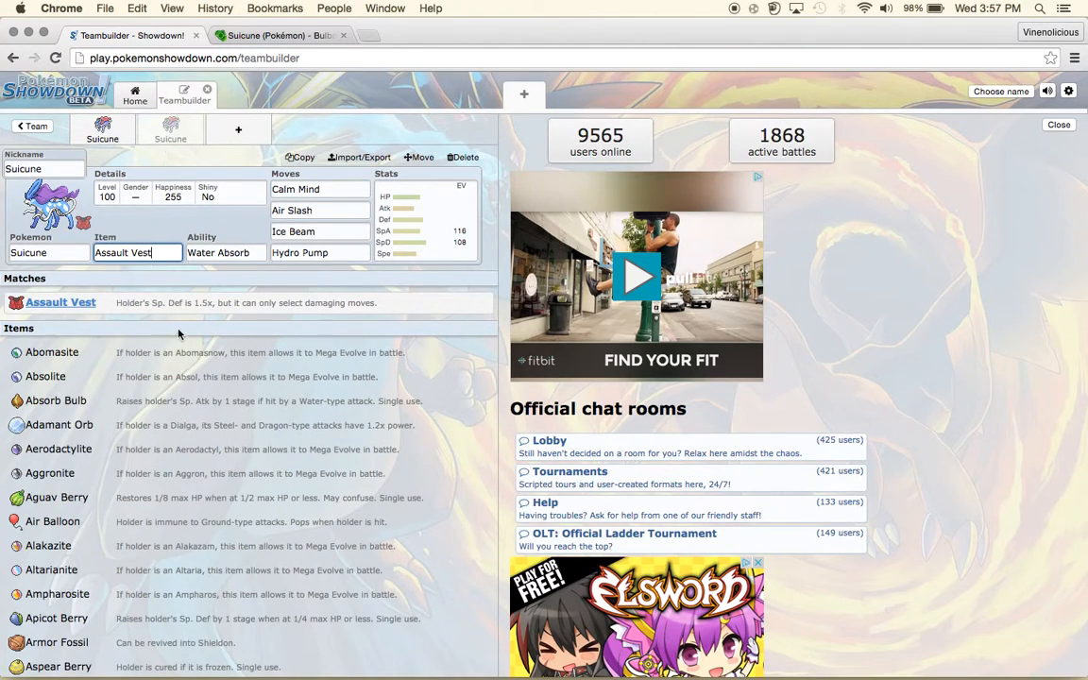
mouse_move(223, 321)
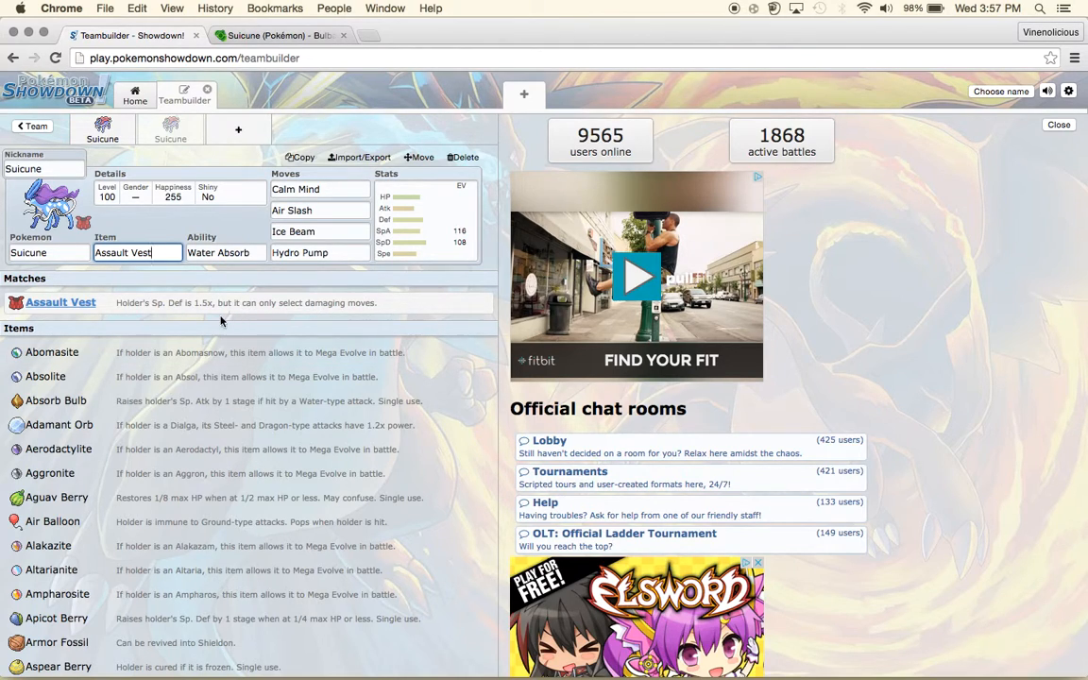
mouse_move(293, 302)
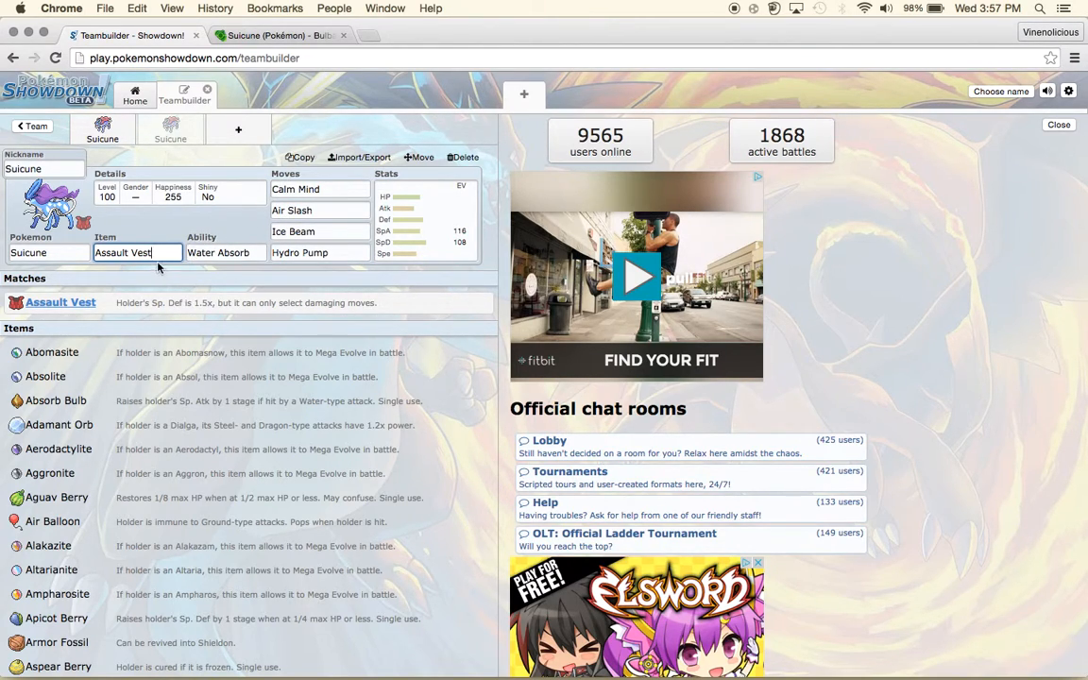
left_click(320, 210)
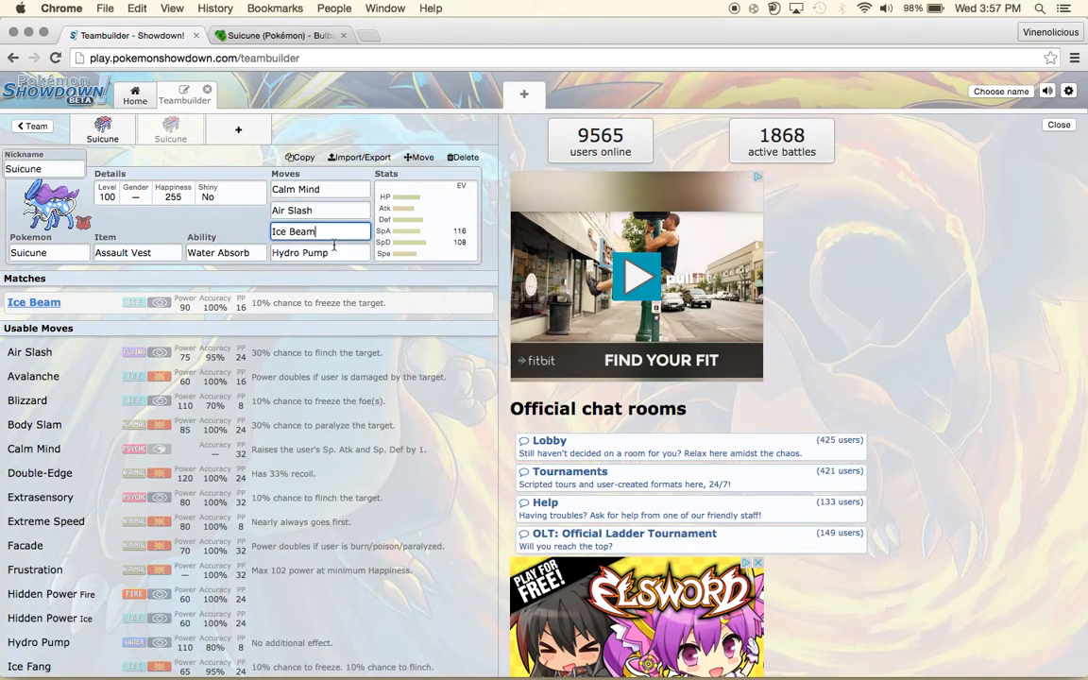
left_click(319, 253)
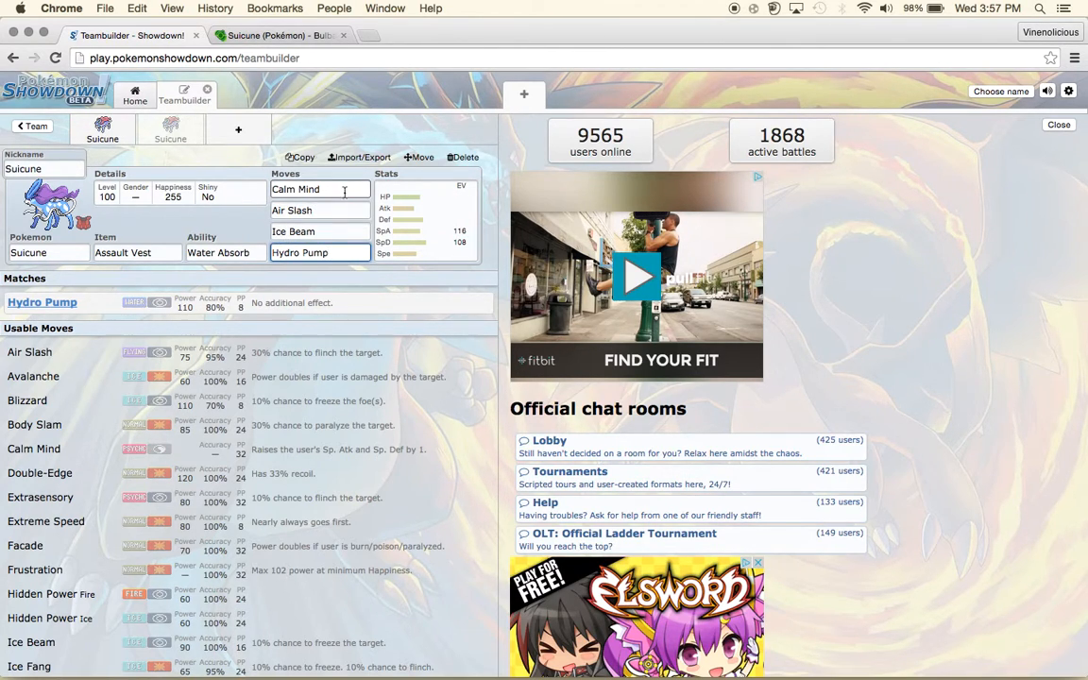
left_click(319, 189)
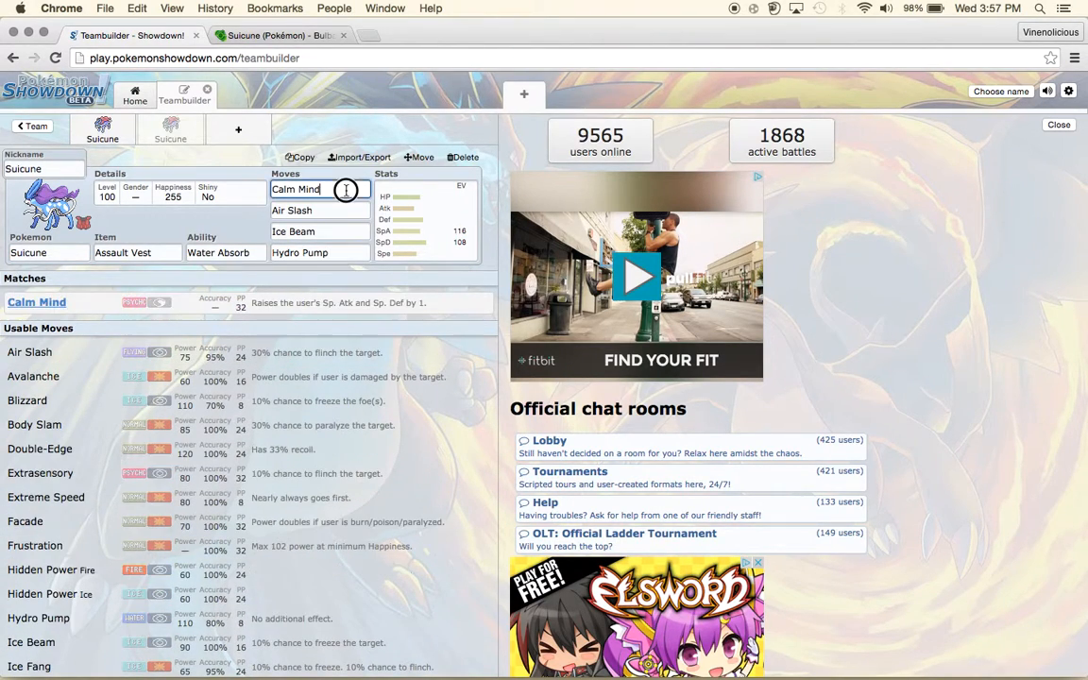
left_click(322, 210)
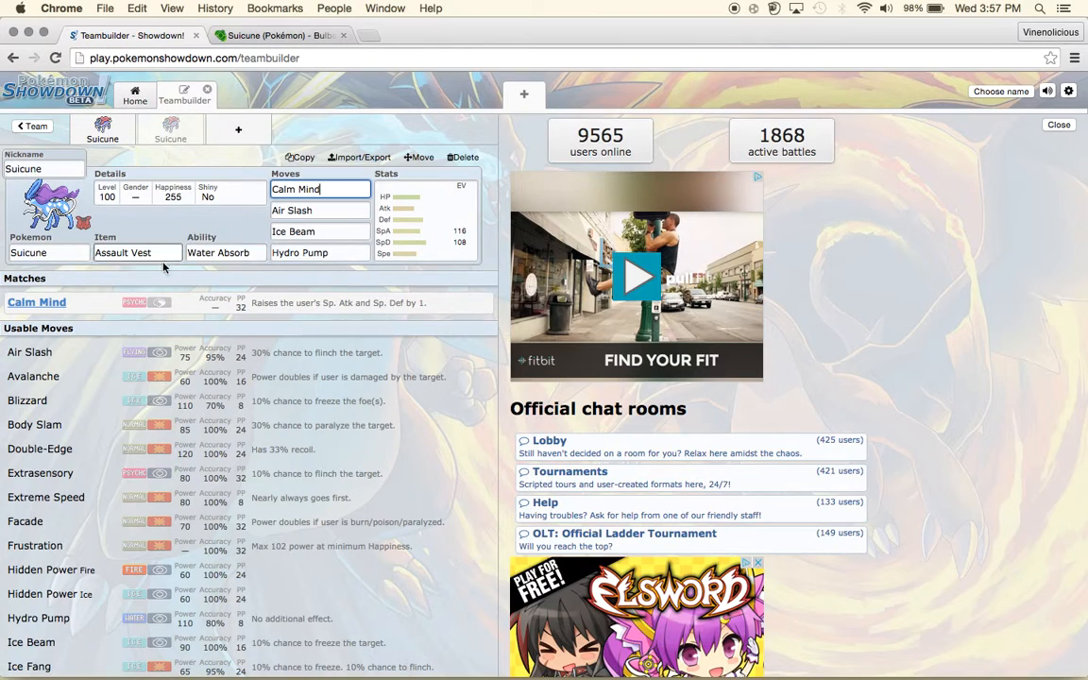
Replace Assault Vest with Leftovers and keep Water Absorb as the ability.
left_click(136, 253)
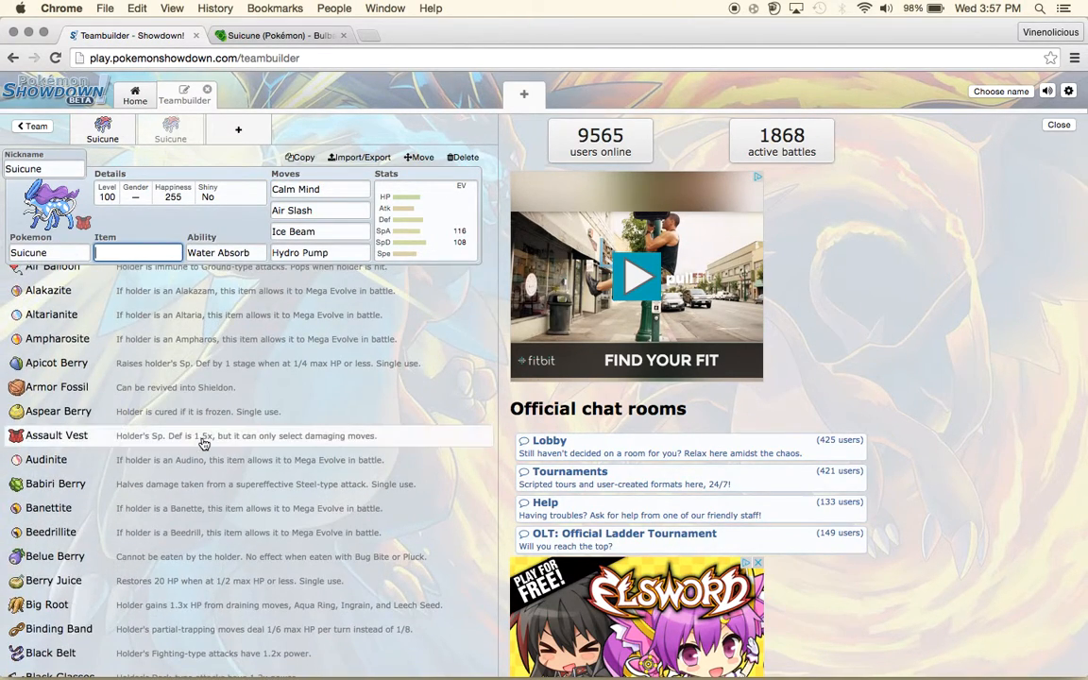
scroll("down", 3)
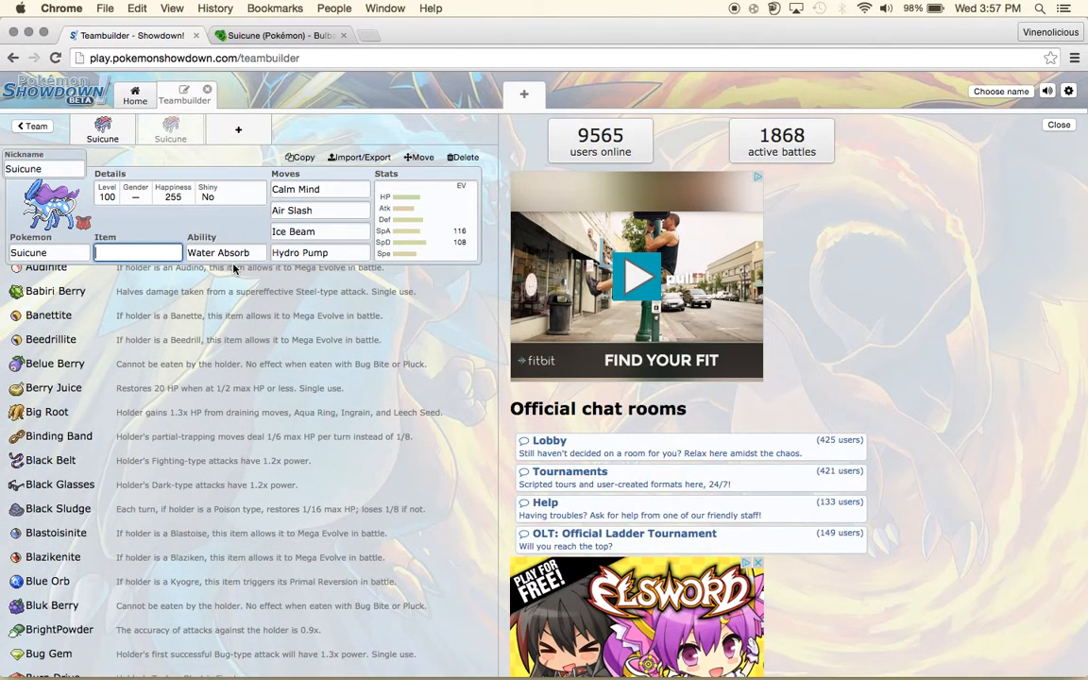
type("leftove")
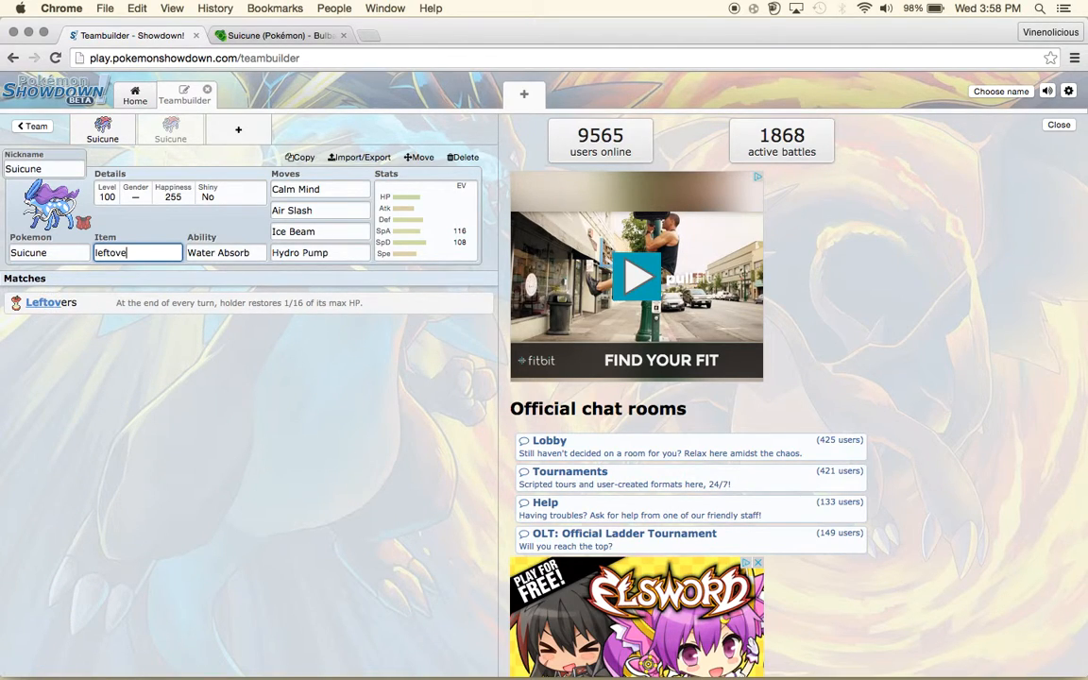
left_click(226, 253)
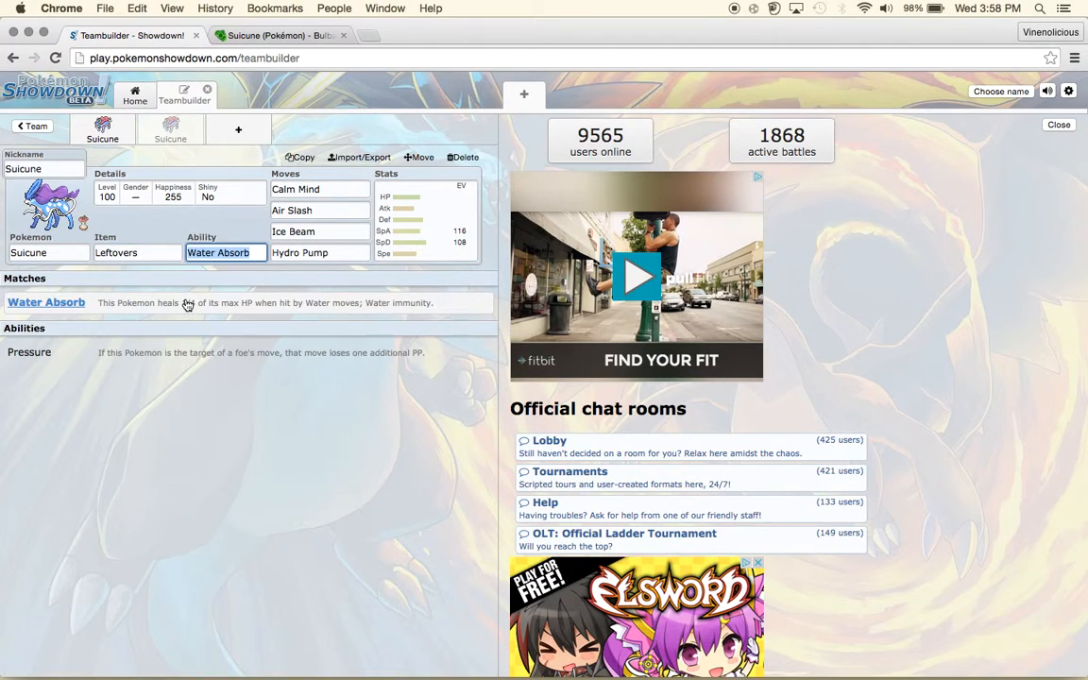
left_click(322, 189)
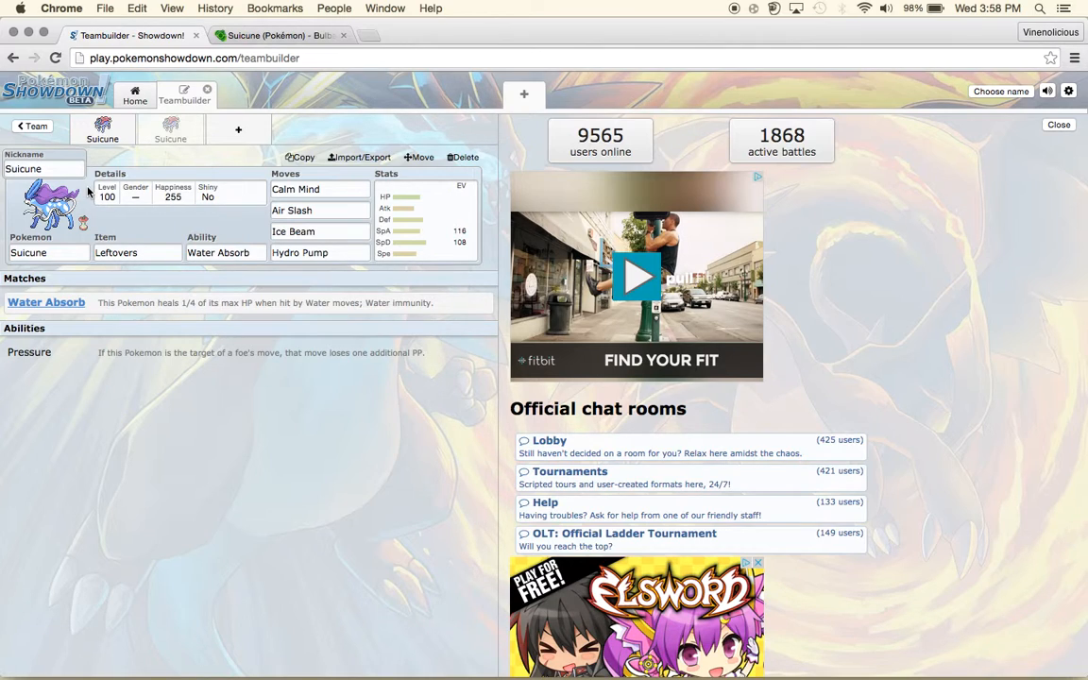
mouse_move(53, 420)
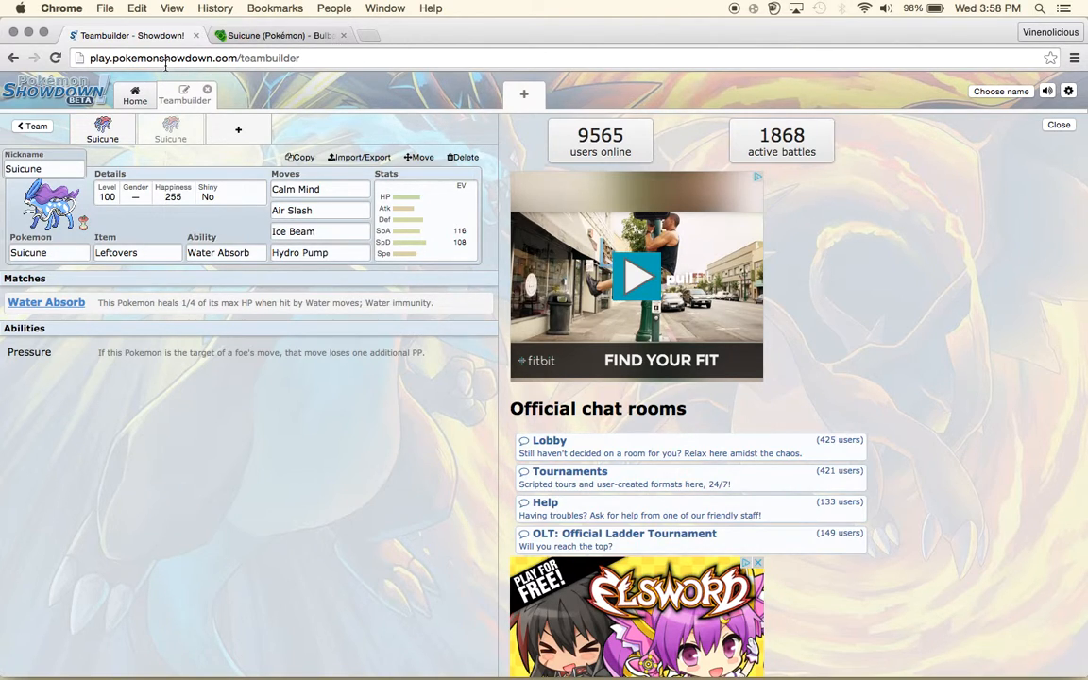
mouse_move(204, 531)
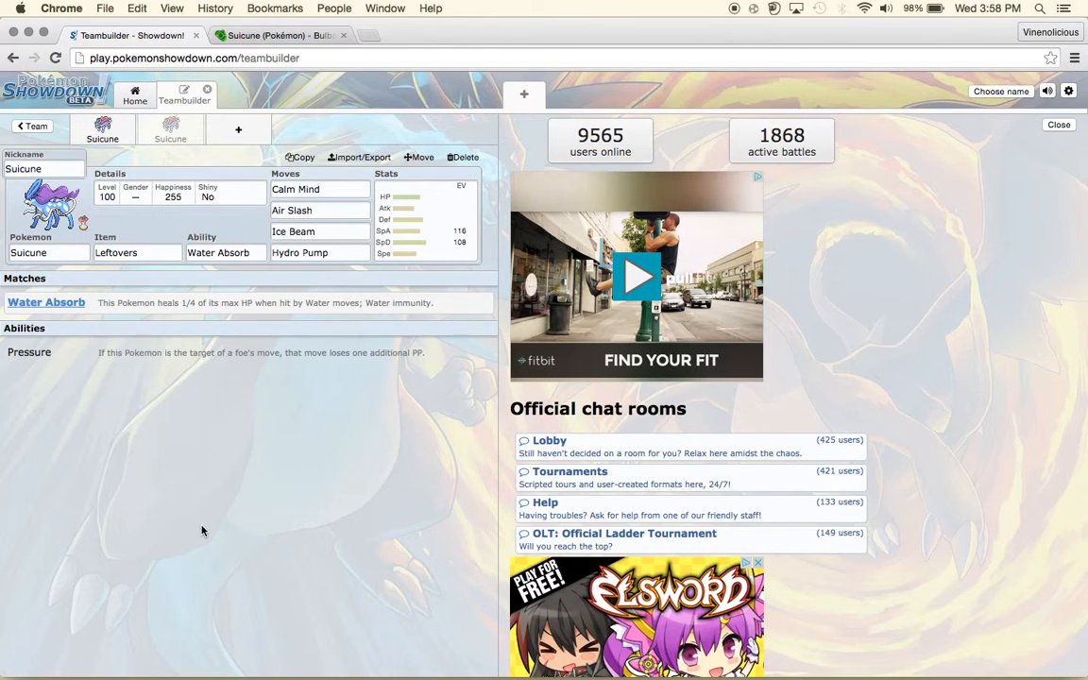
mouse_move(446, 374)
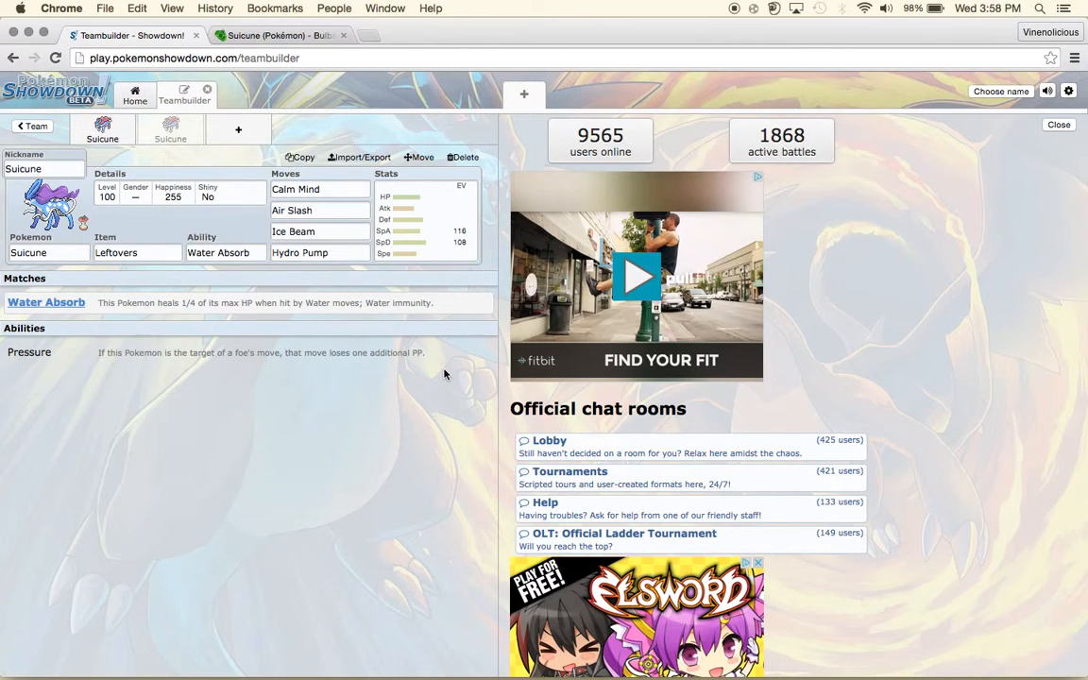